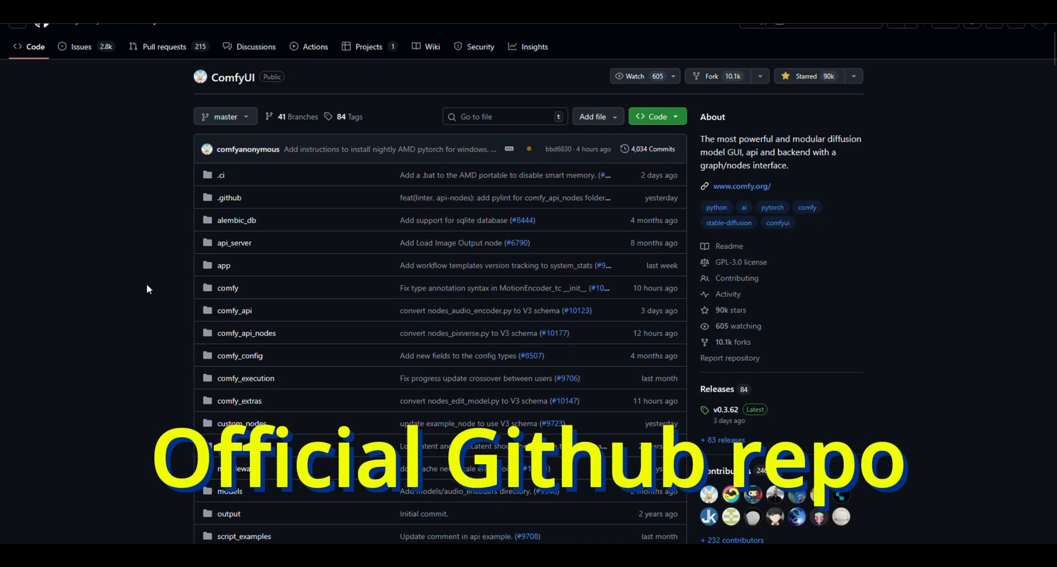
Add the Git logo at the top of the Excalidraw Prerequisite box
scroll("down", 3)
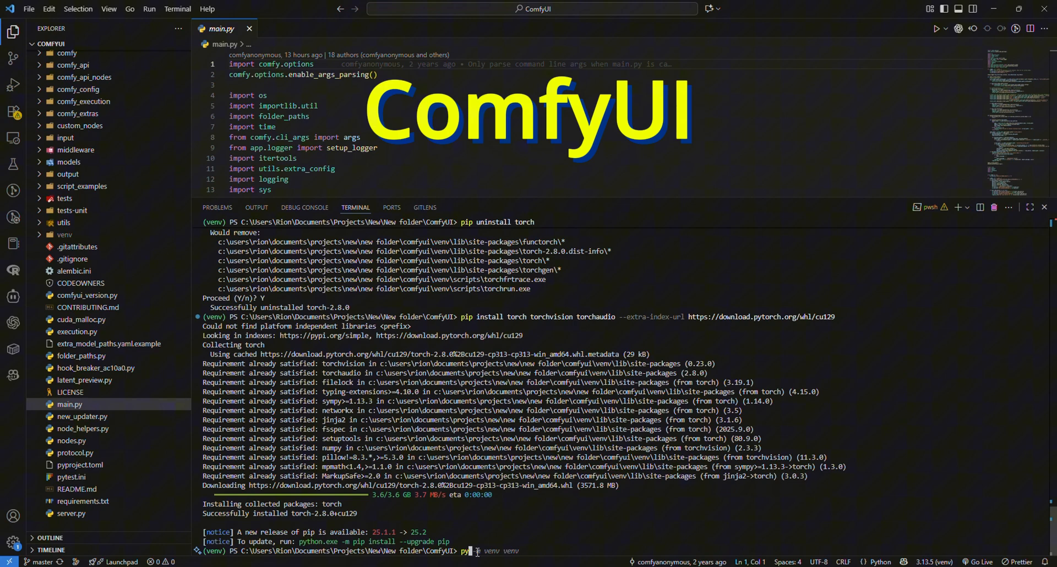
key("Return")
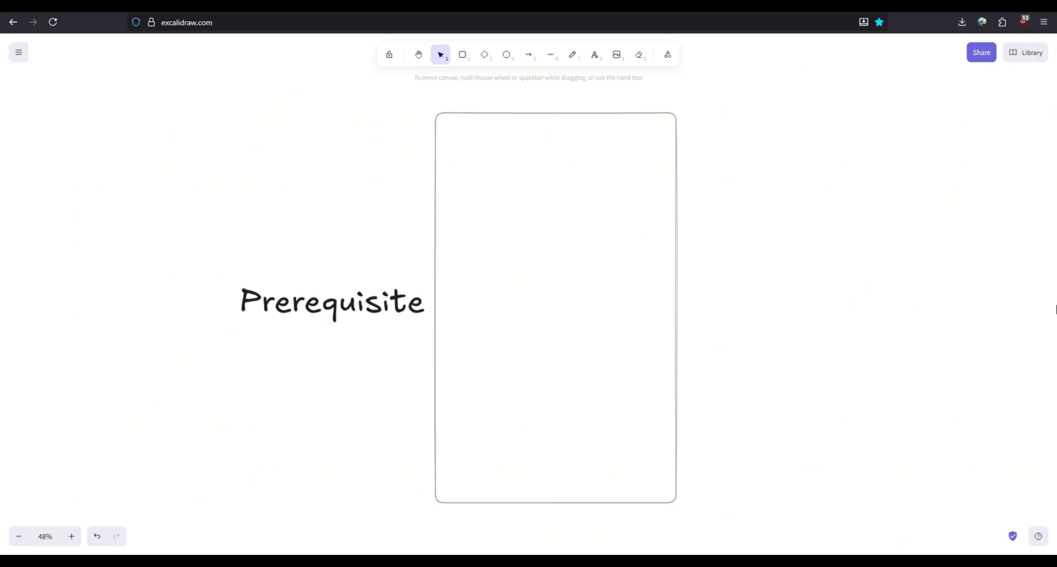
mouse_move(956, 290)
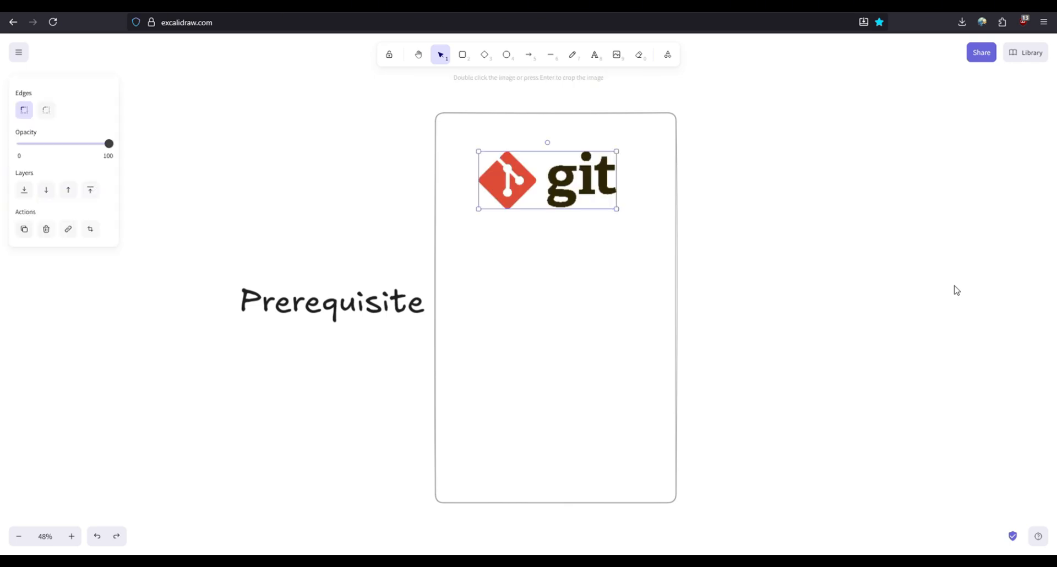
left_click(846, 291)
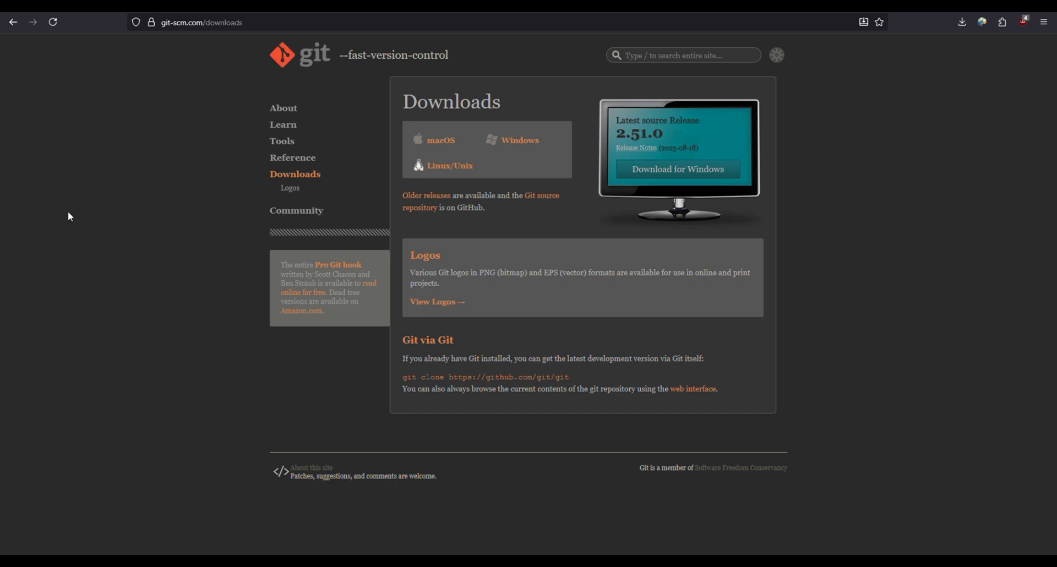
mouse_move(519, 141)
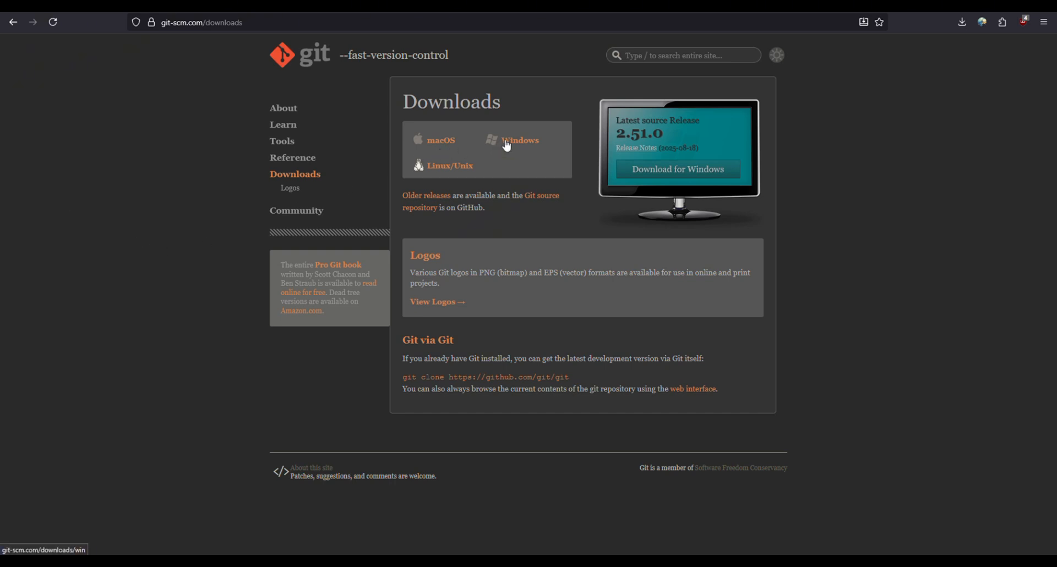
mouse_move(443, 142)
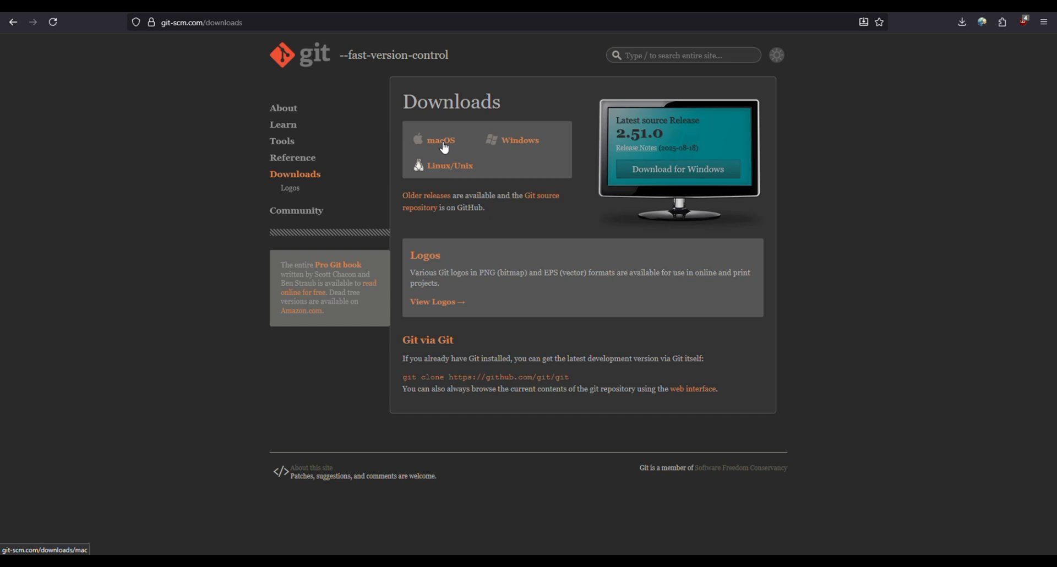
mouse_move(450, 165)
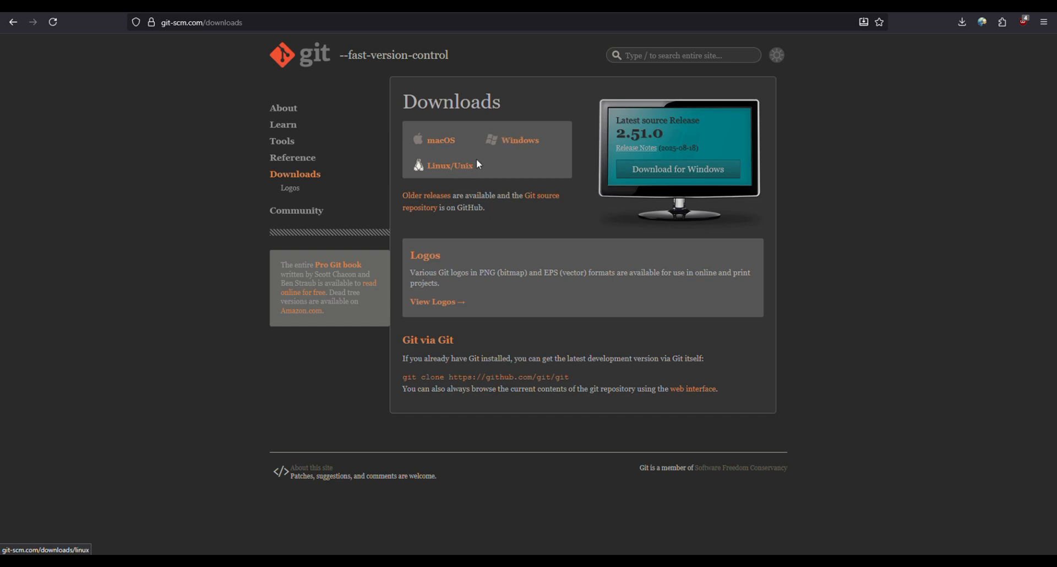
mouse_move(432, 142)
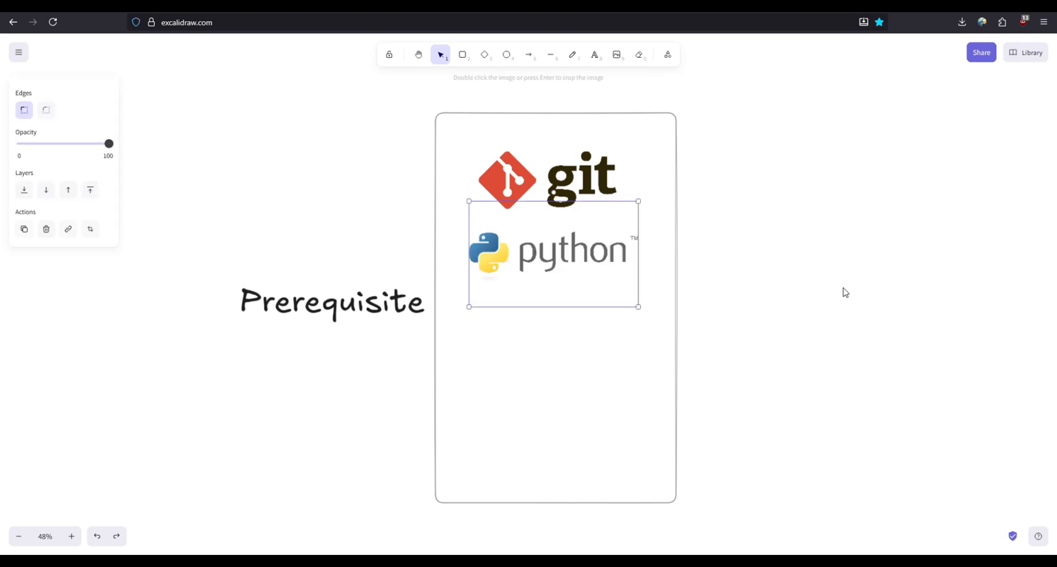
Review the python.org Python 3.13.7 download page and add the VS Code logo under Python
left_click(846, 291)
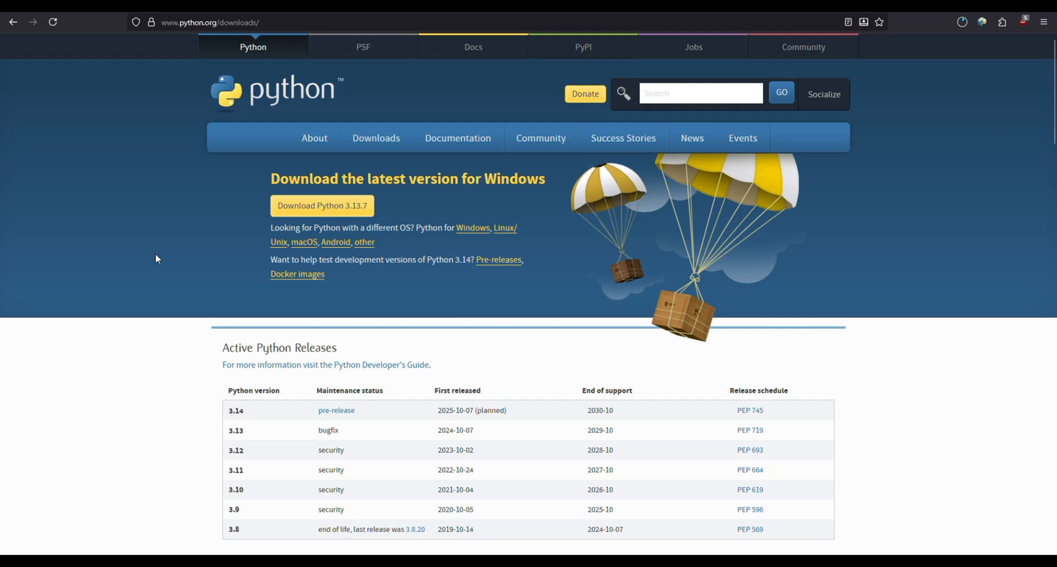
mouse_move(161, 255)
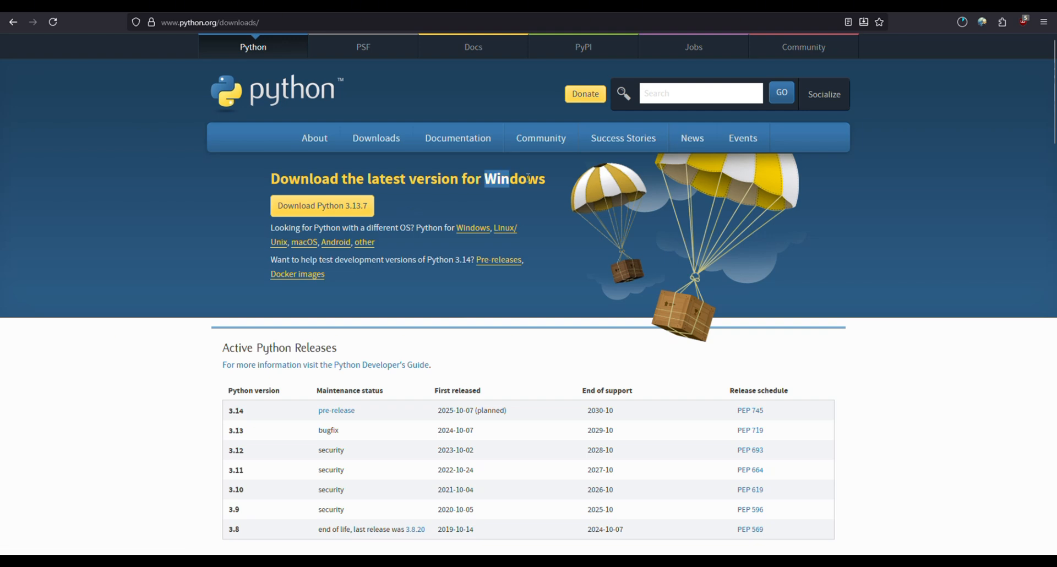
mouse_move(256, 255)
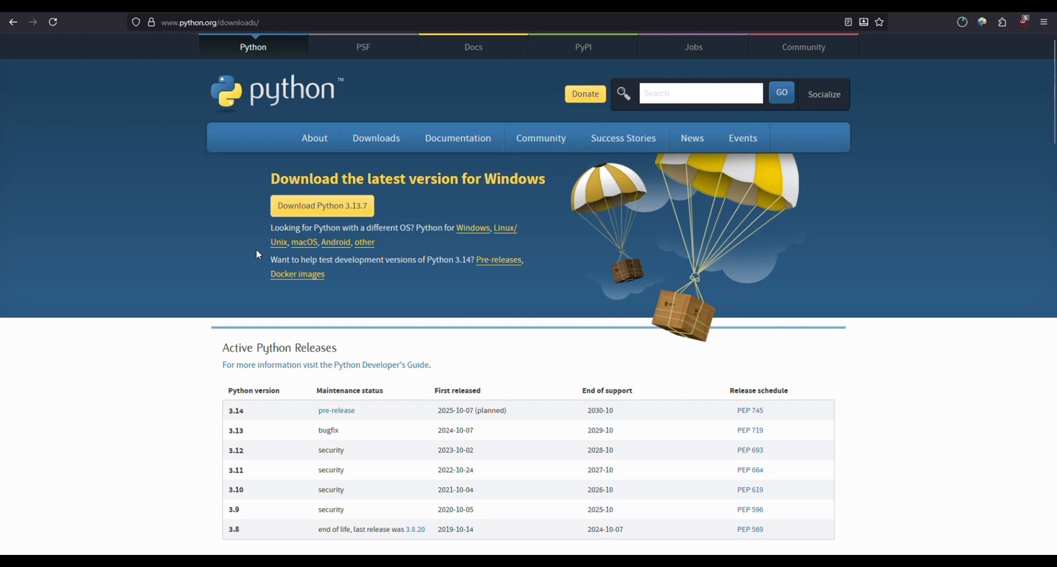
mouse_move(630, 30)
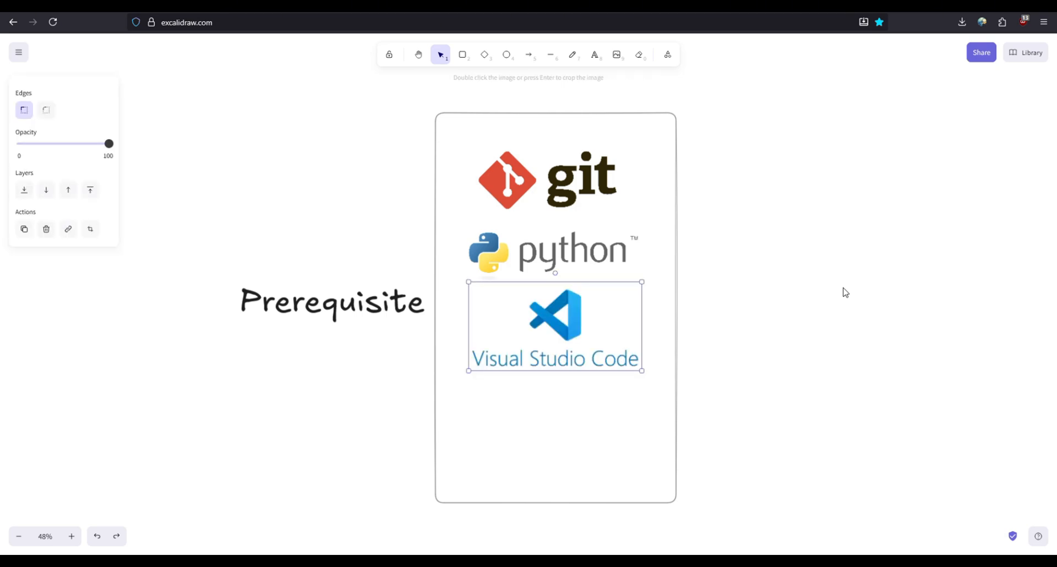
Download the Visual Studio Code installer for Windows from code.visualstudio.com
left_click(846, 292)
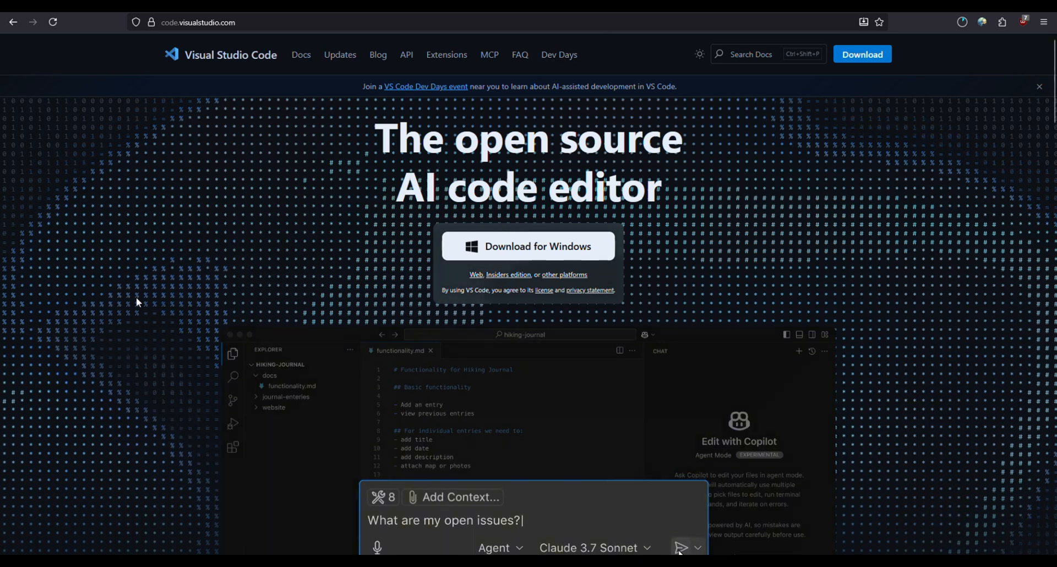
left_click(681, 547)
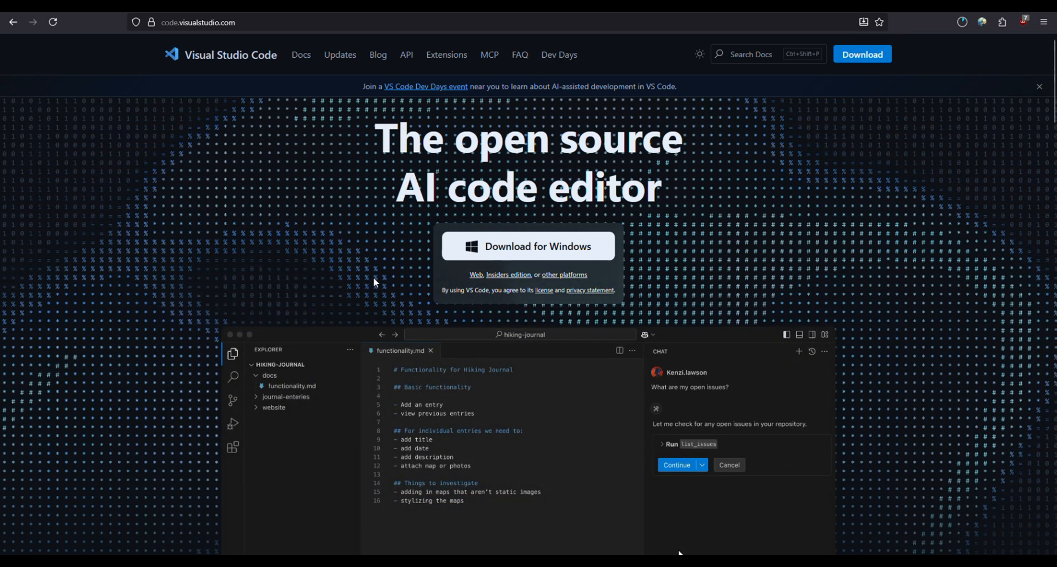
left_click(676, 465)
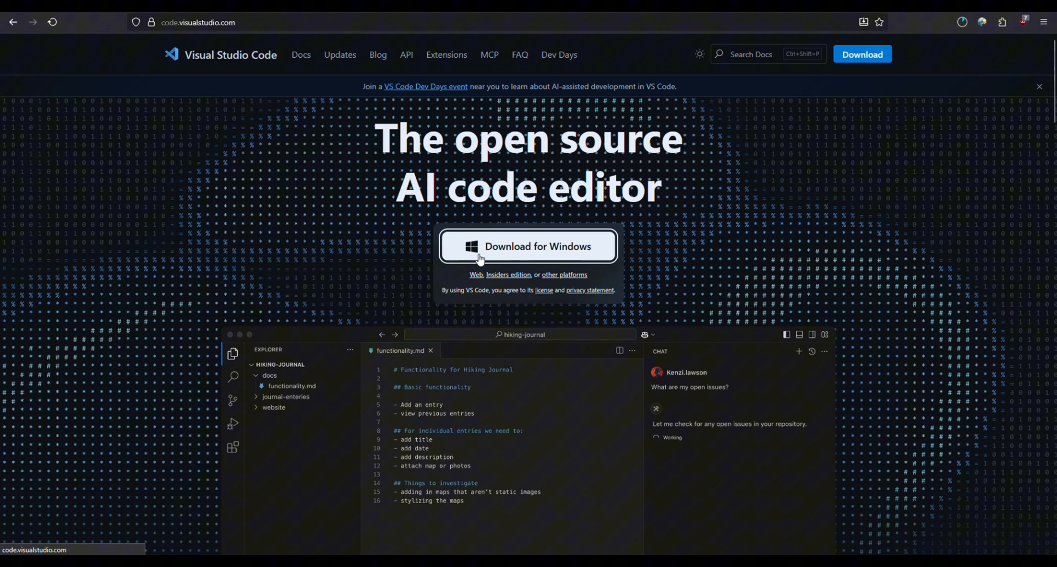
left_click(538, 246)
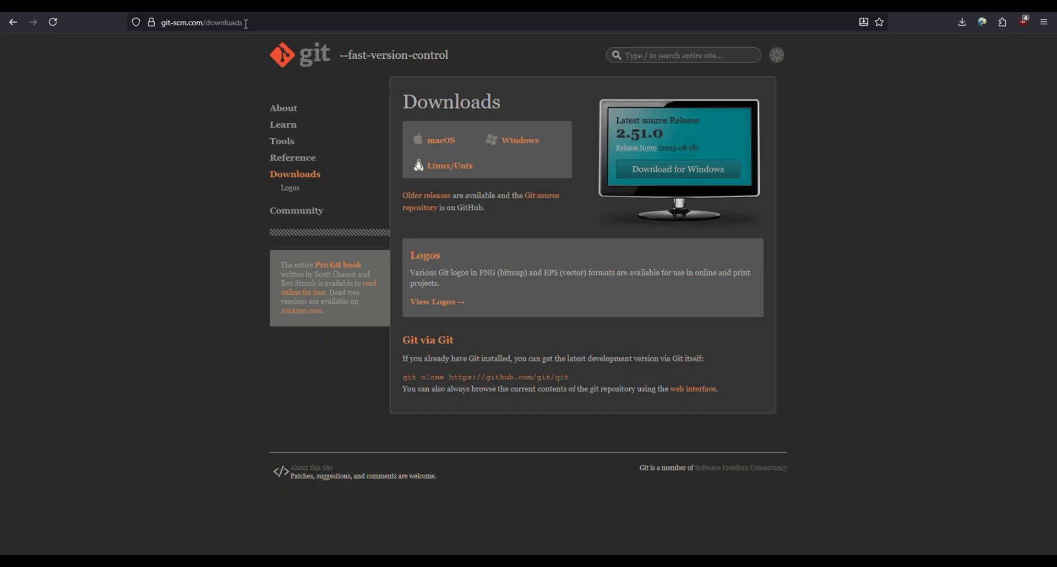
left_click(202, 22)
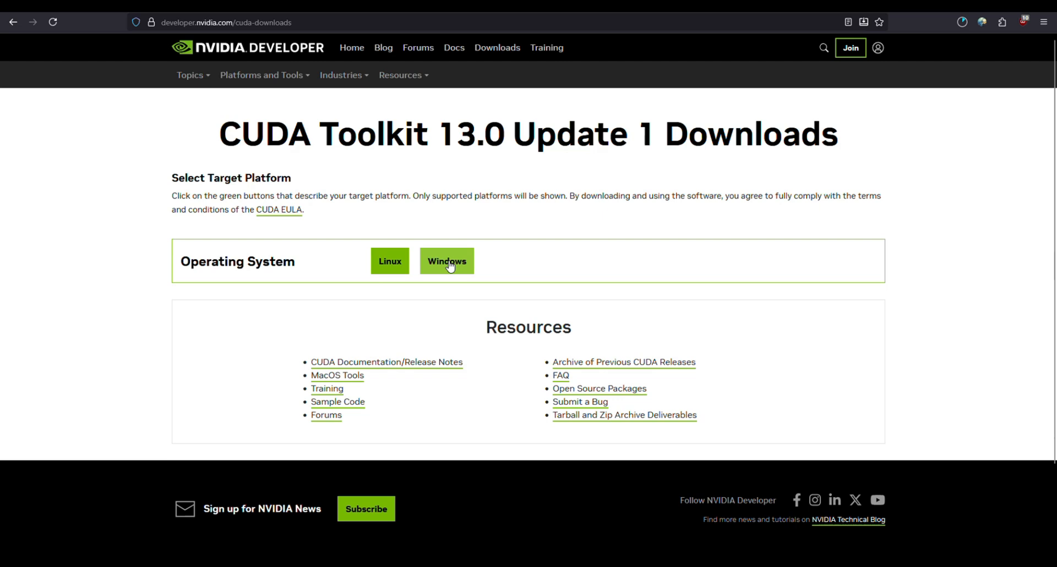
Download the 2.3 GB CUDA Toolkit Windows 11 x86_64 local exe and check progress
left_click(446, 261)
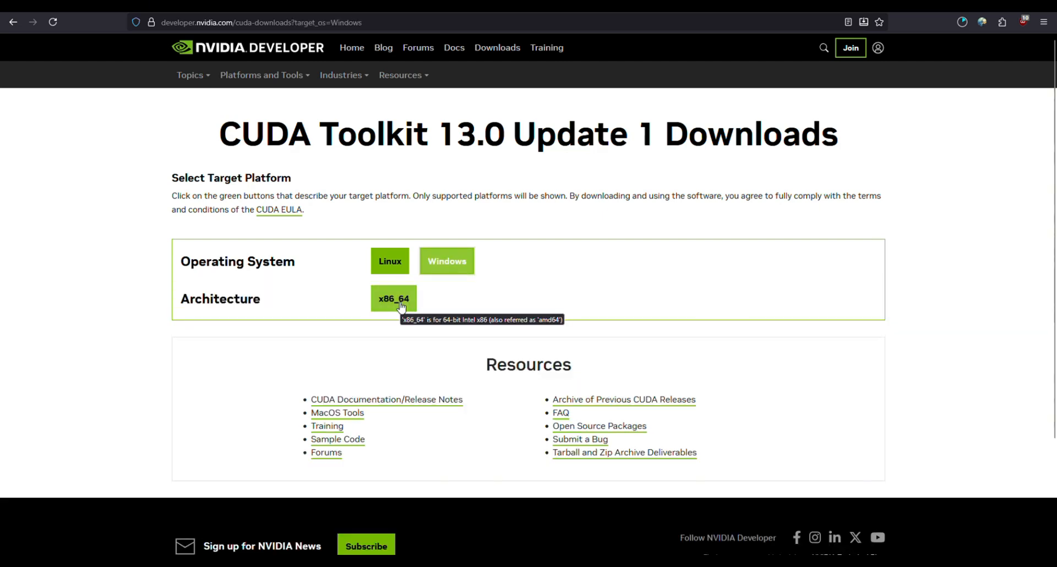
left_click(394, 298)
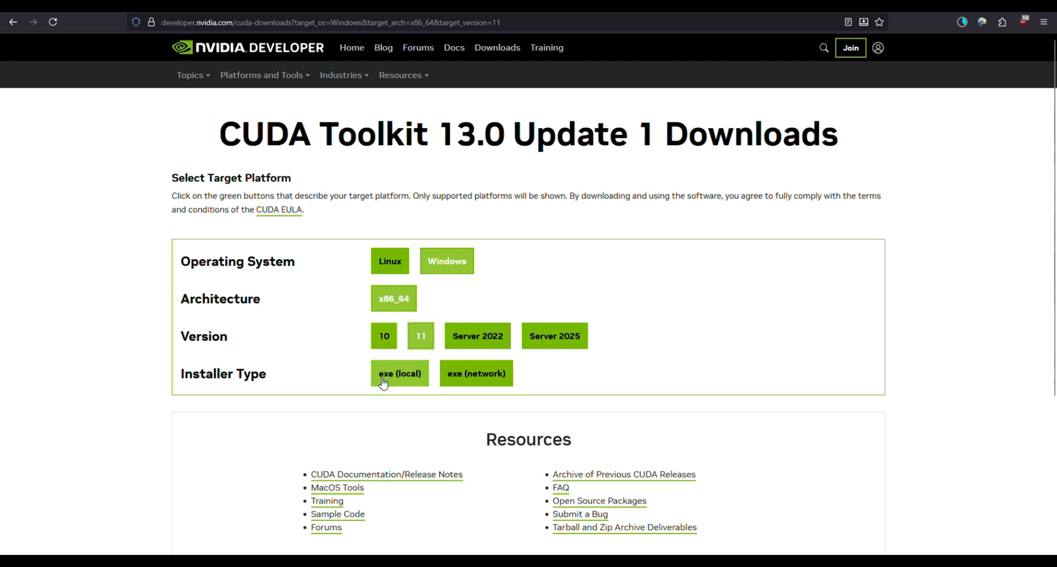
mouse_move(399, 373)
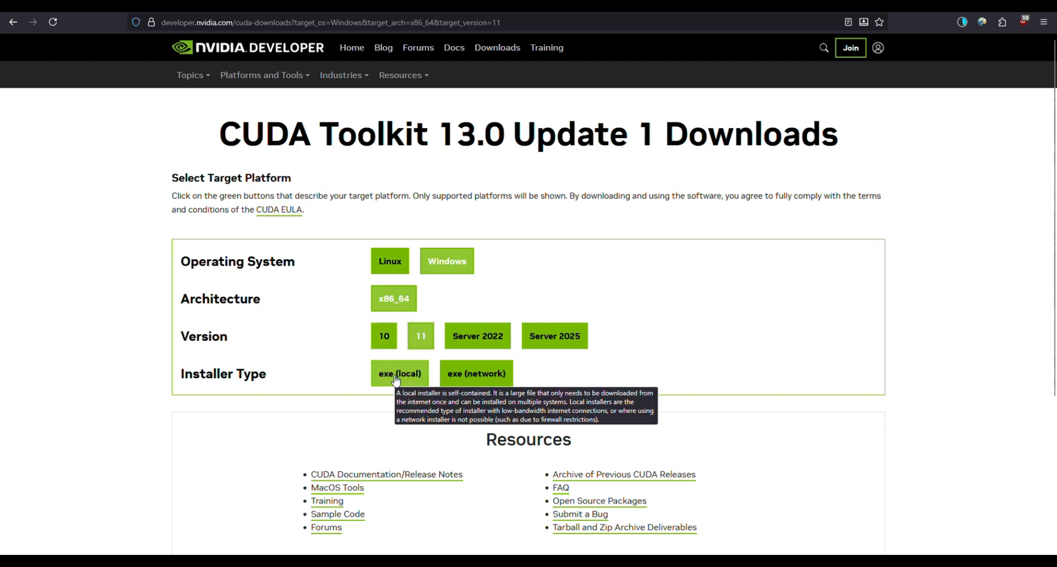
left_click(399, 373)
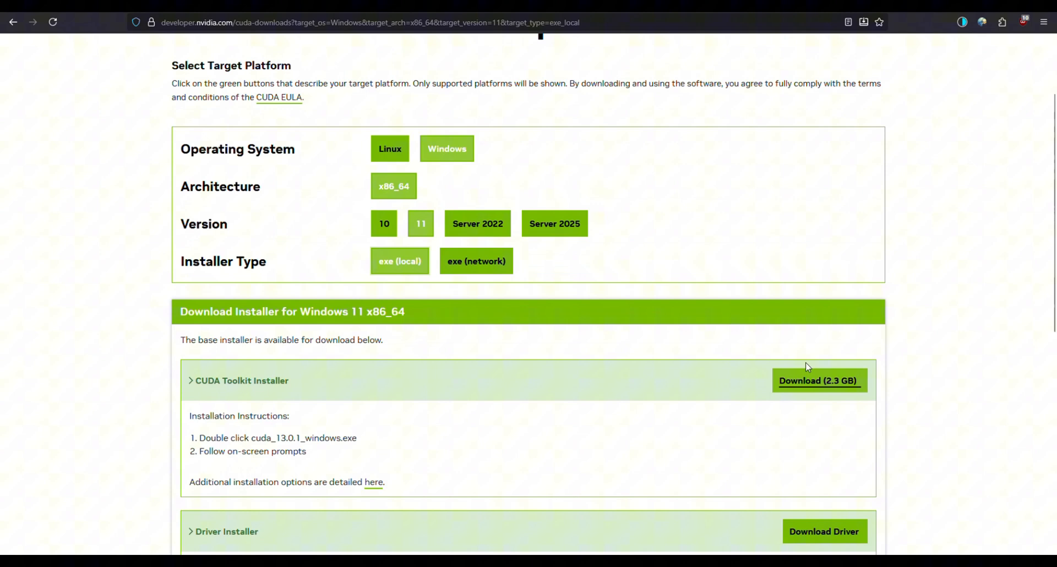
left_click(819, 381)
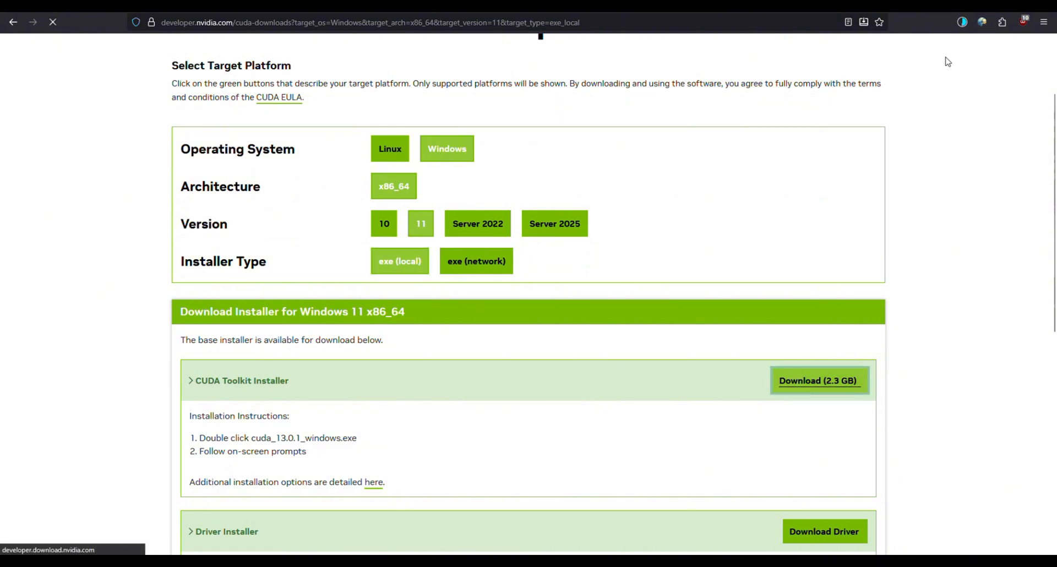
left_click(962, 22)
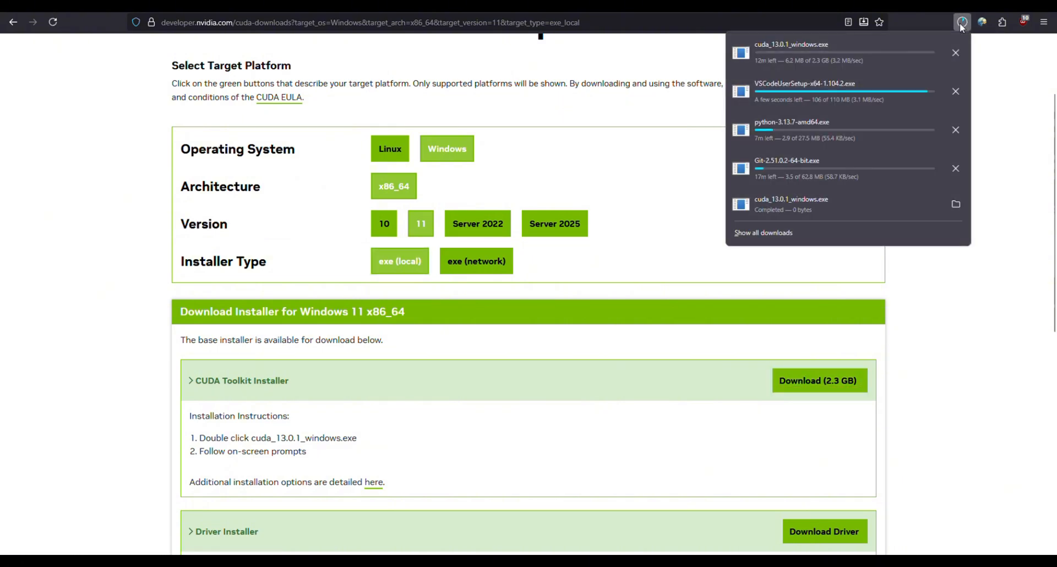
mouse_move(813, 47)
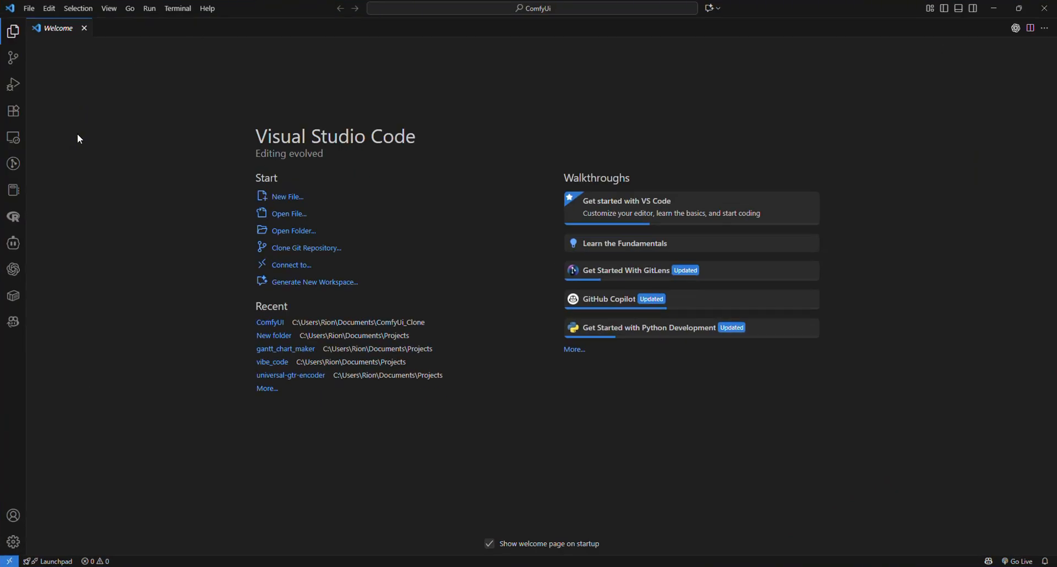
Open 'New folder' as the Visual Studio Code workspace
left_click(29, 8)
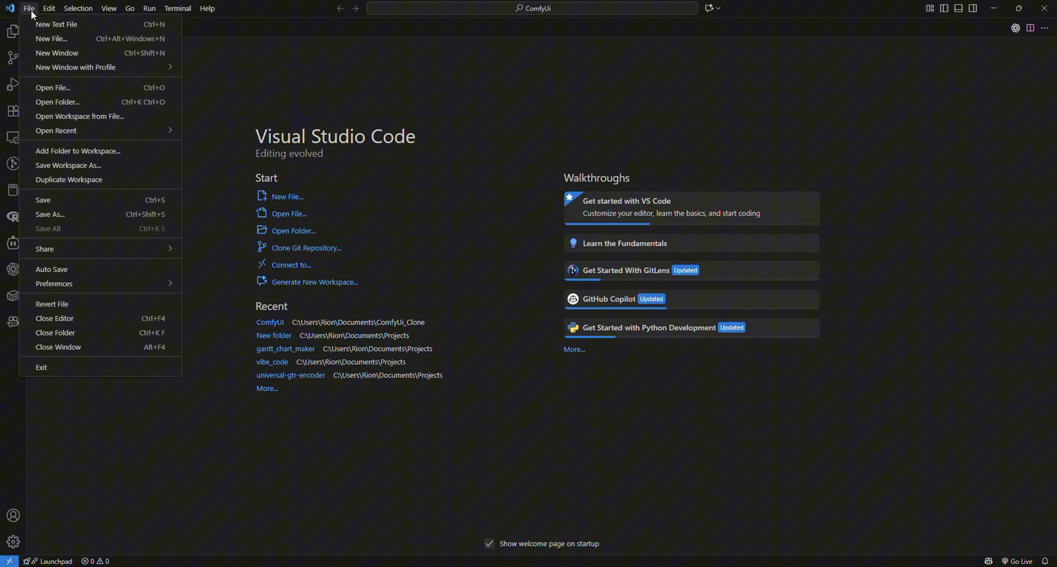
mouse_move(69, 101)
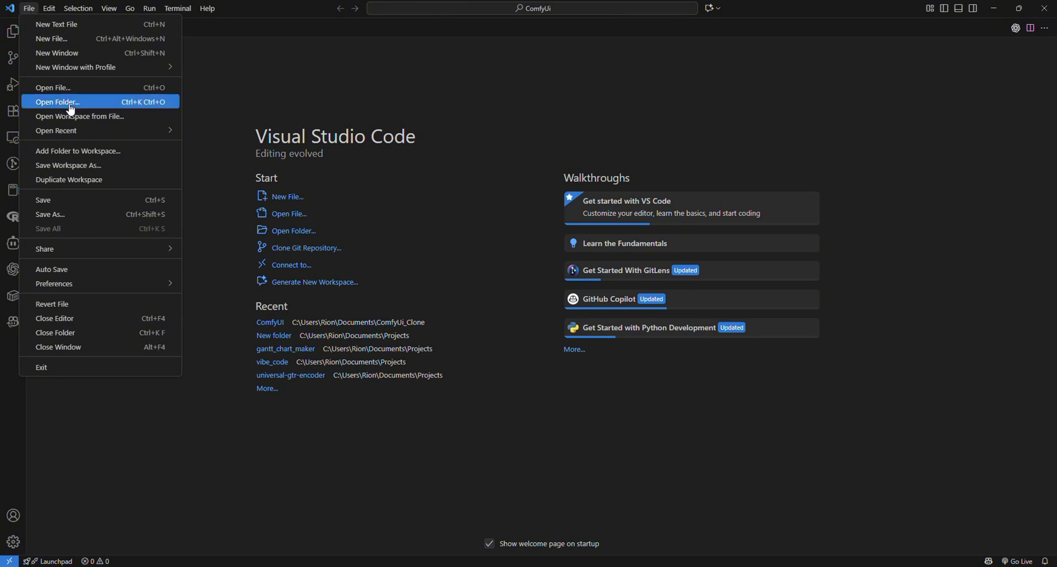
left_click(57, 102)
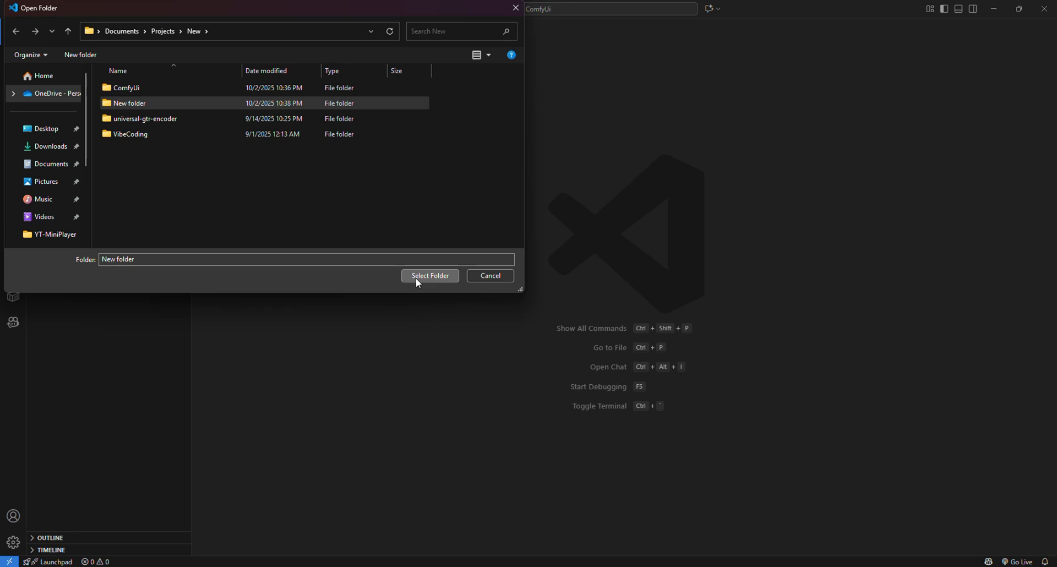
left_click(429, 275)
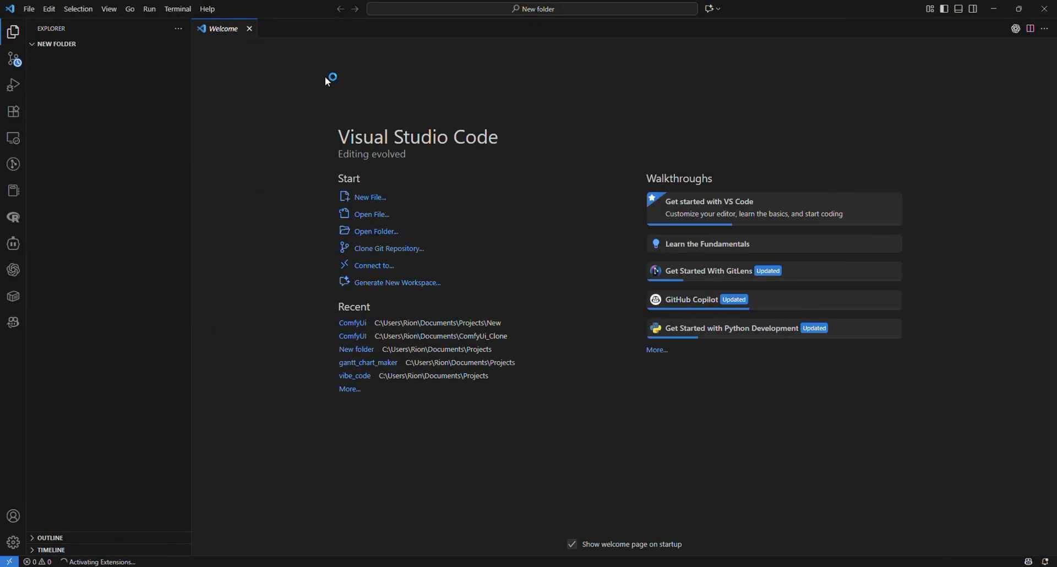
Close the Welcome page, start a new terminal, and copy ComfyUI's HTTPS clone URL
left_click(250, 28)
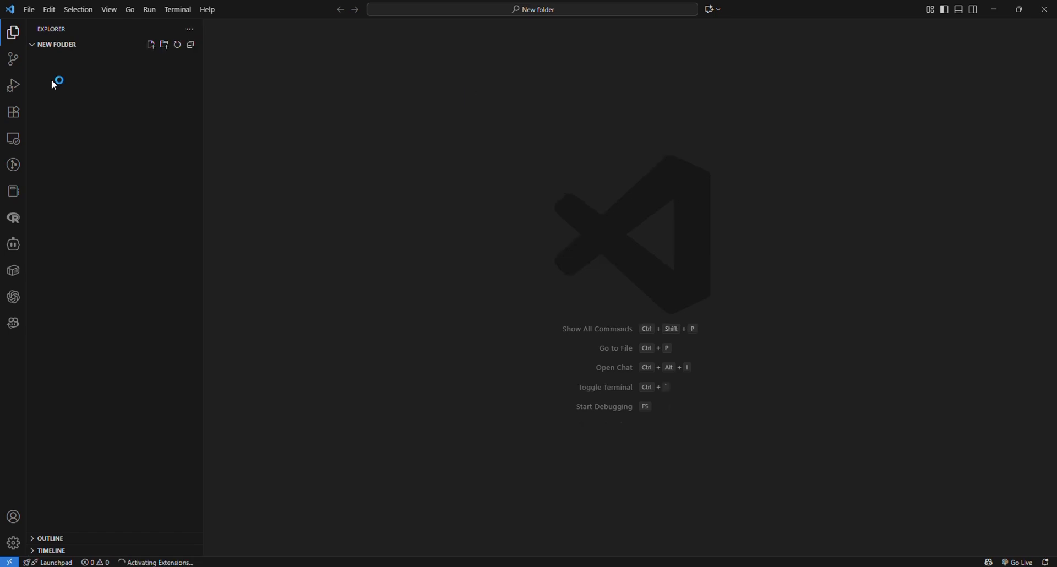
left_click(177, 9)
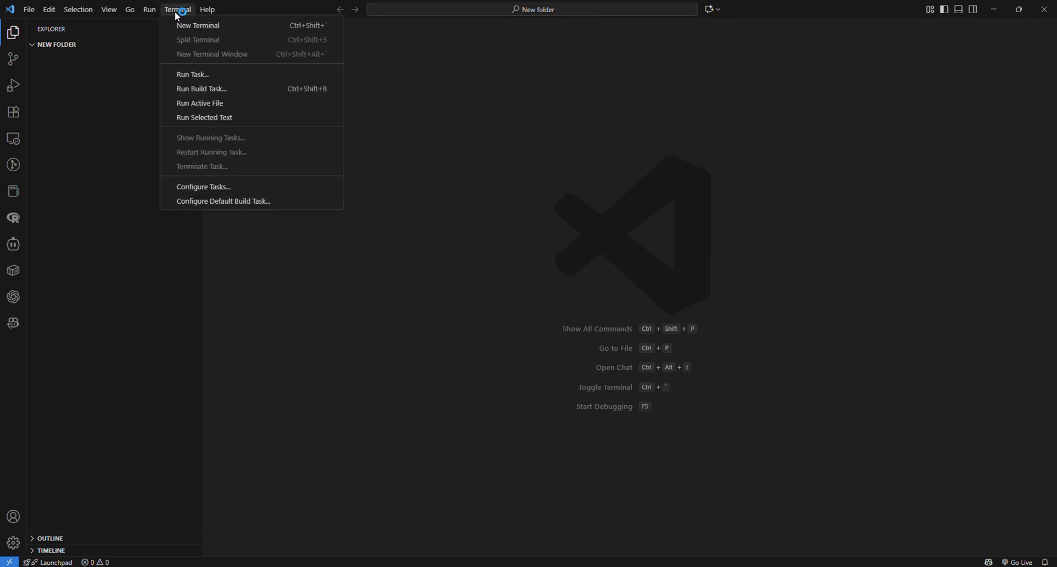
left_click(198, 25)
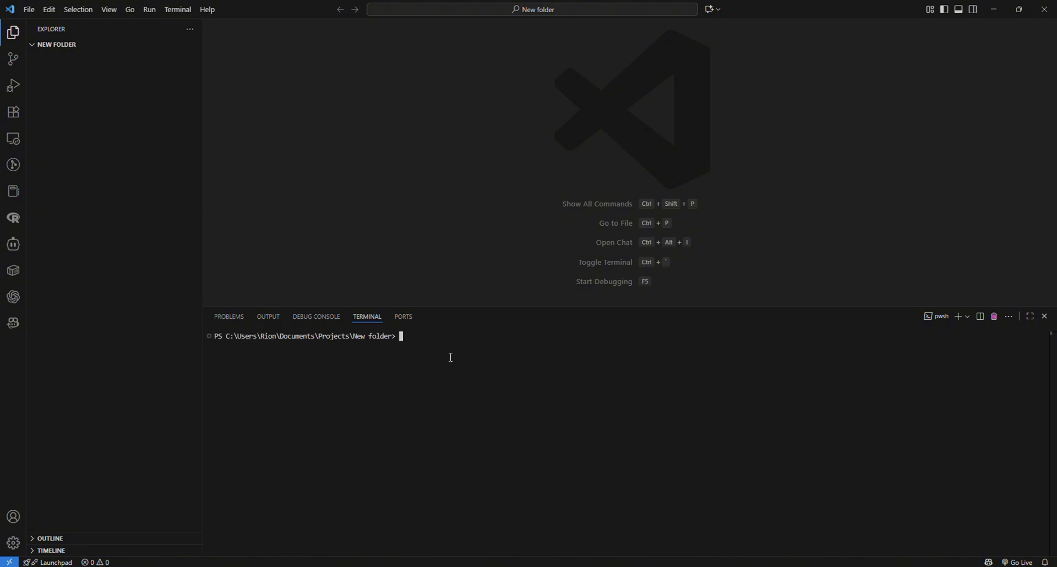
mouse_move(502, 491)
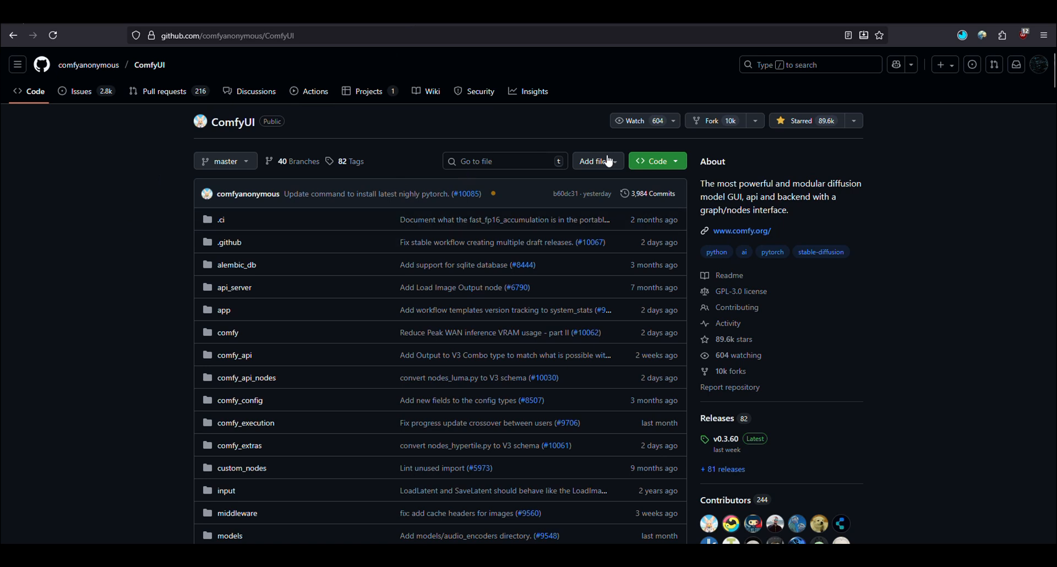
left_click(652, 161)
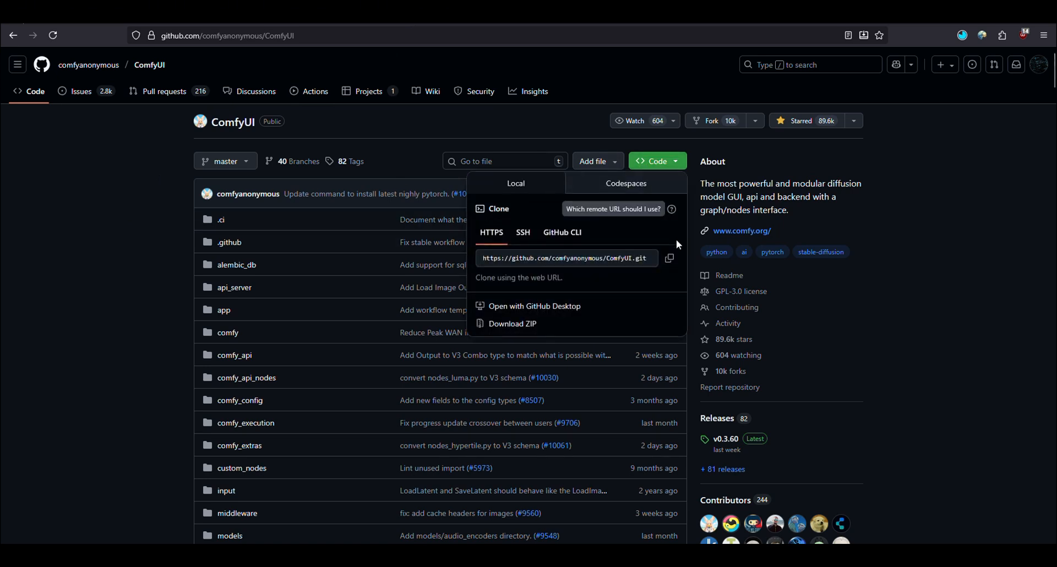
left_click(669, 258)
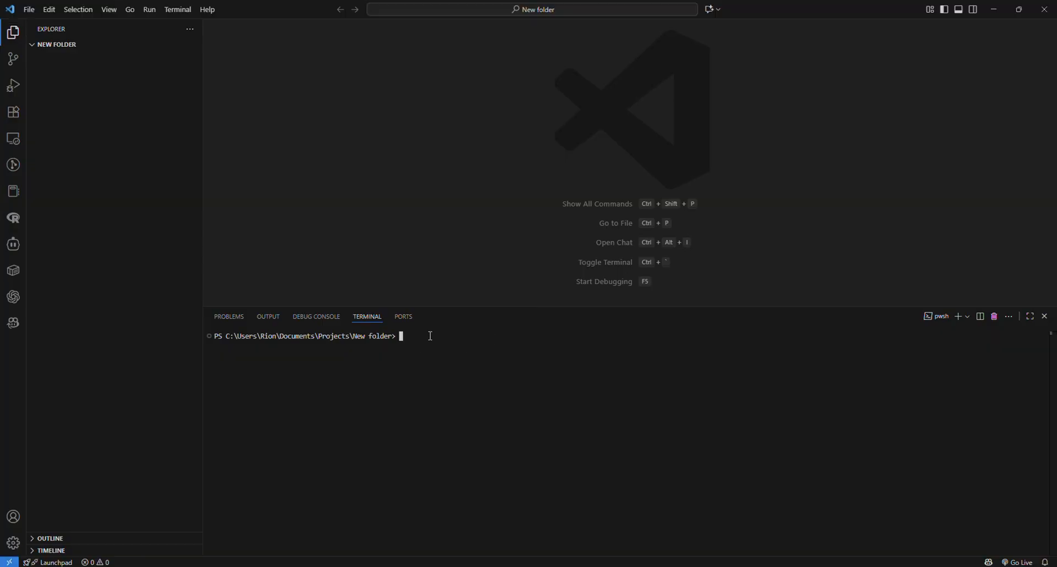
type("git commit -m \"Initial commit - procurement management system\"")
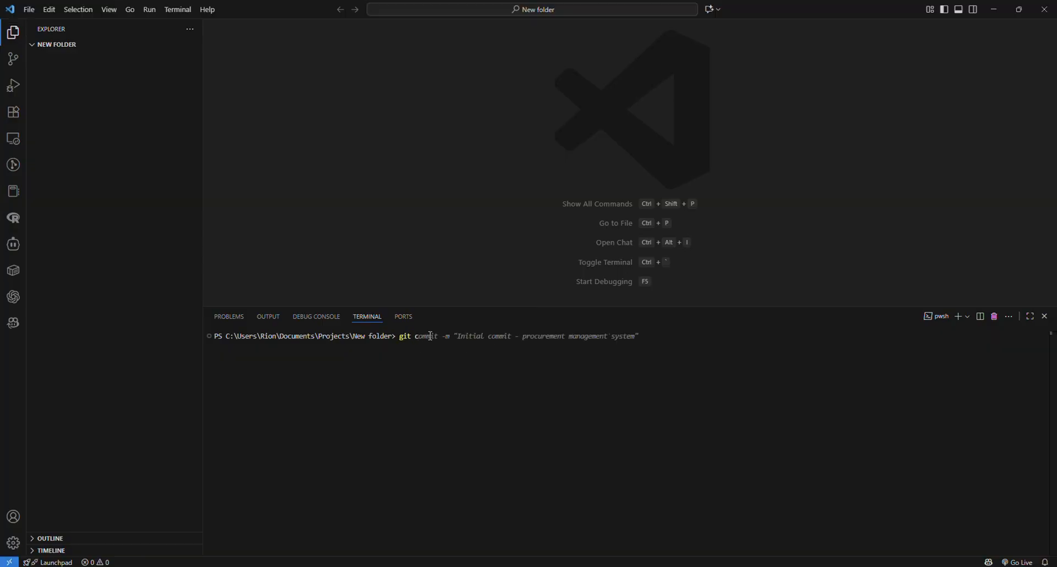
type("git clone https://github.com/comfyanonymous/ComfyUI.git")
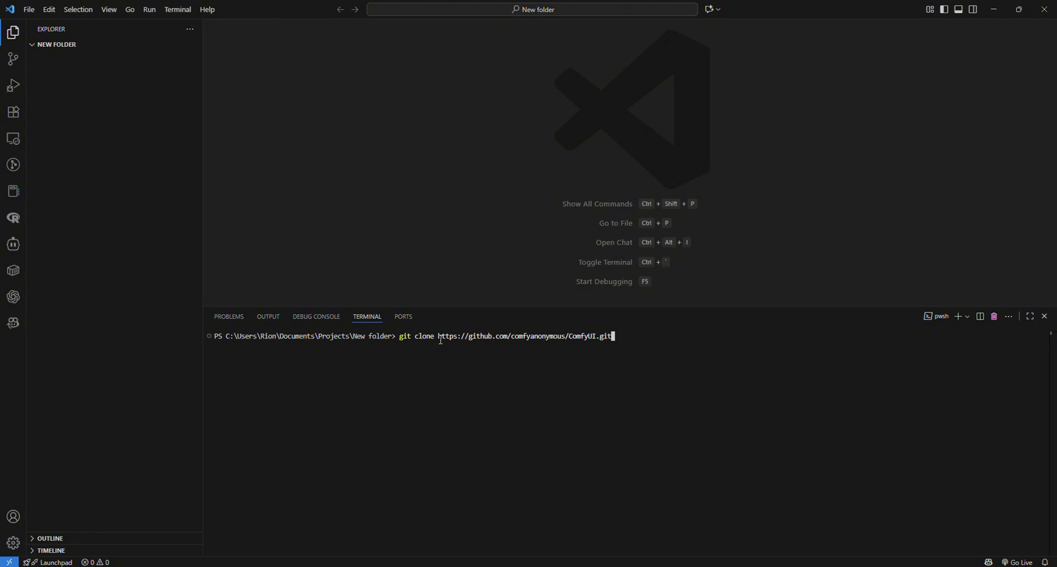
key("Return")
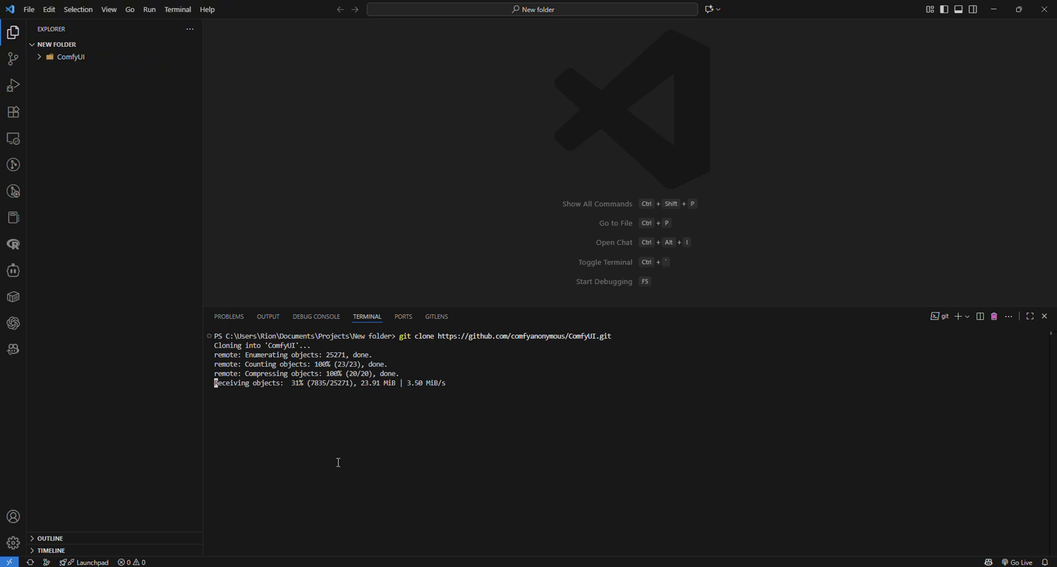
mouse_move(510, 503)
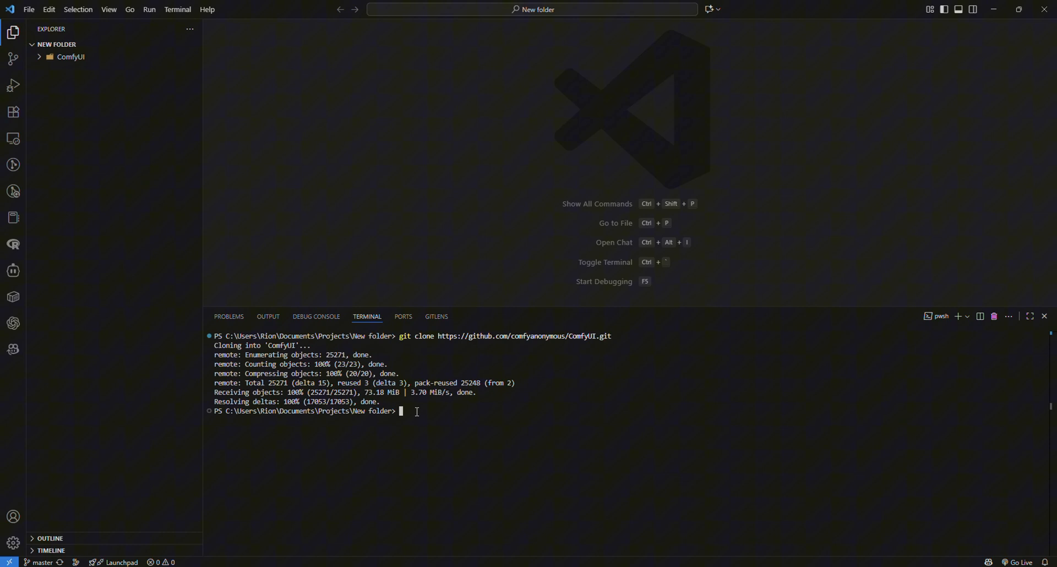
type("cd .\\ComfyUI\\")
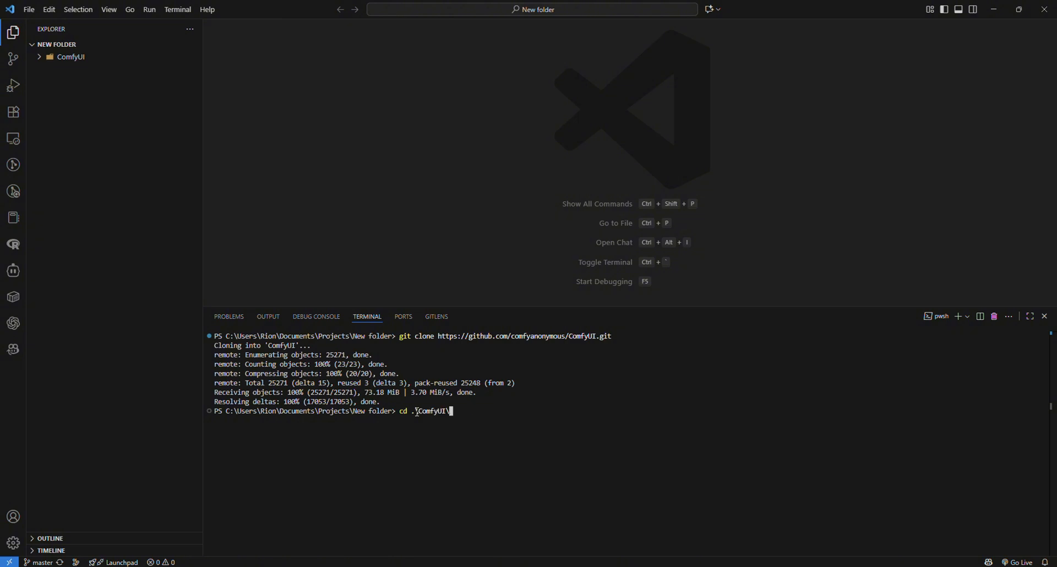
Open New folder\ComfyUI as the workspace and start a new terminal there
left_click(30, 9)
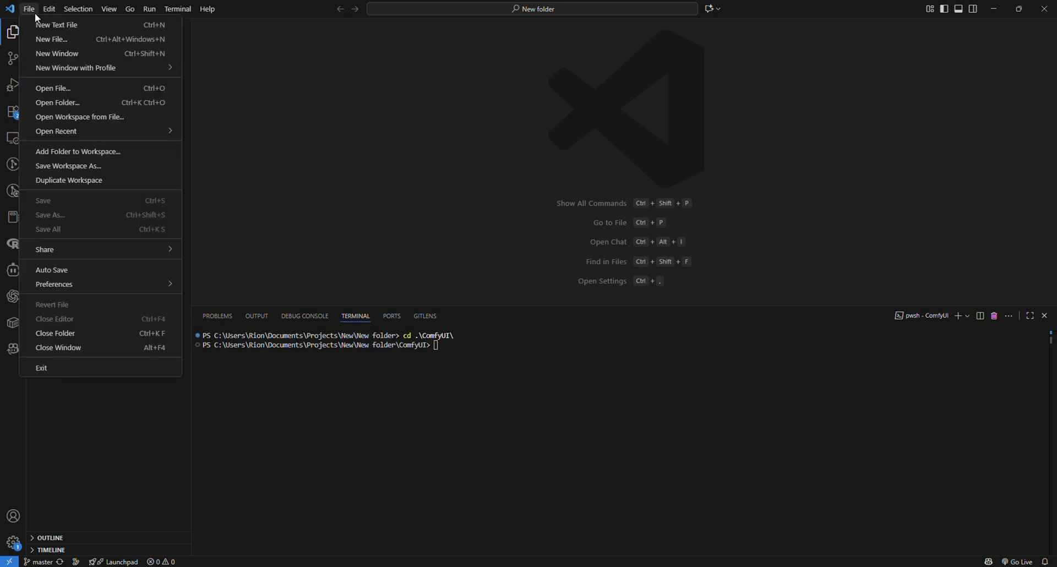
left_click(58, 102)
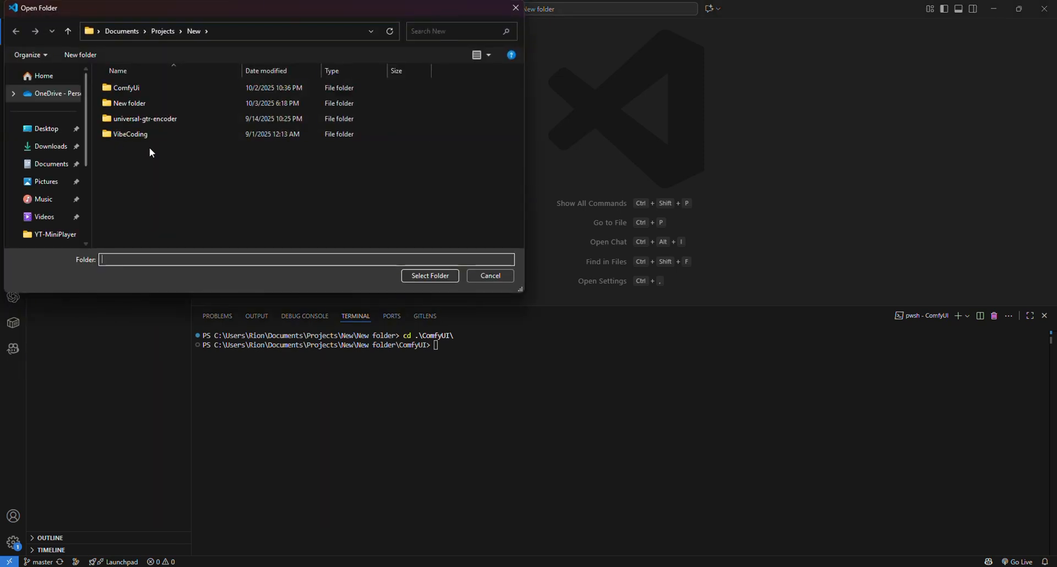
left_click(129, 103)
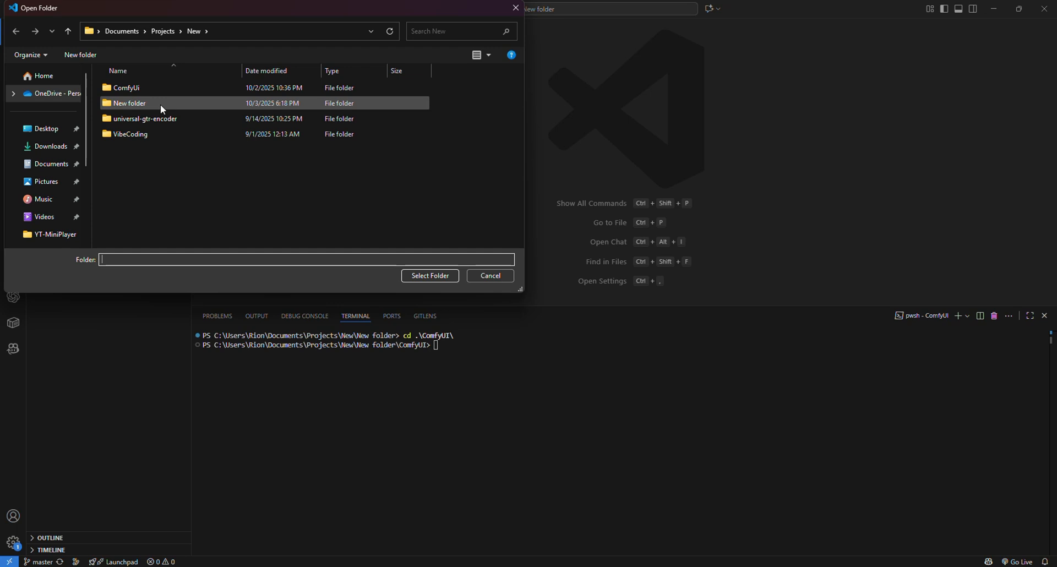
double_click(129, 102)
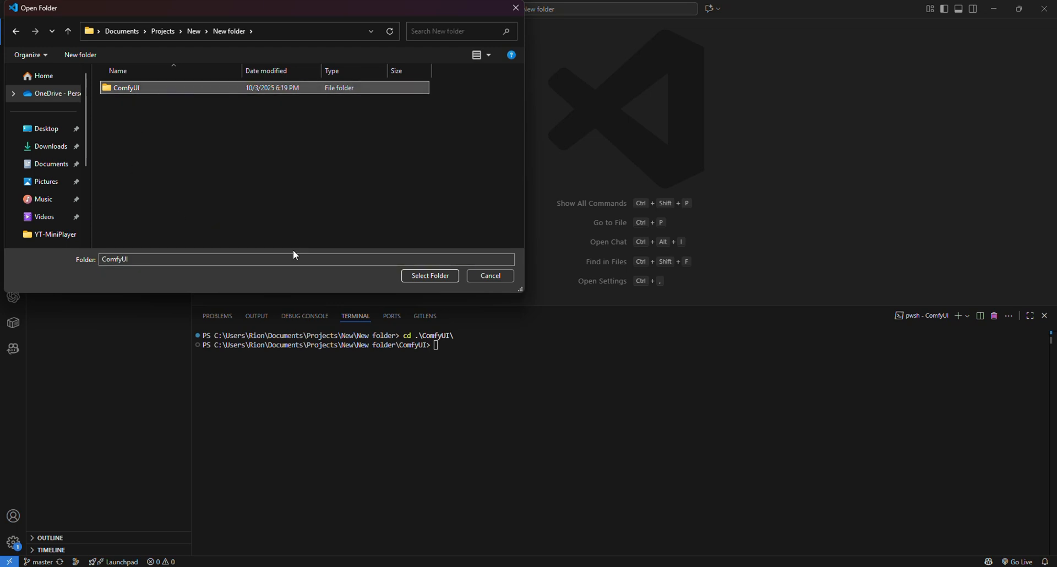
left_click(430, 276)
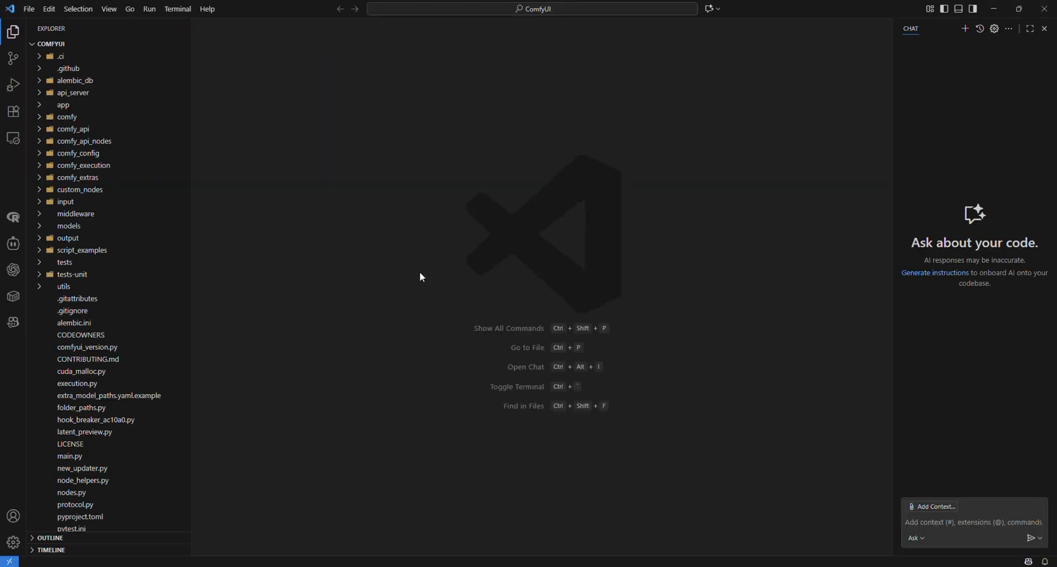
left_click(177, 9)
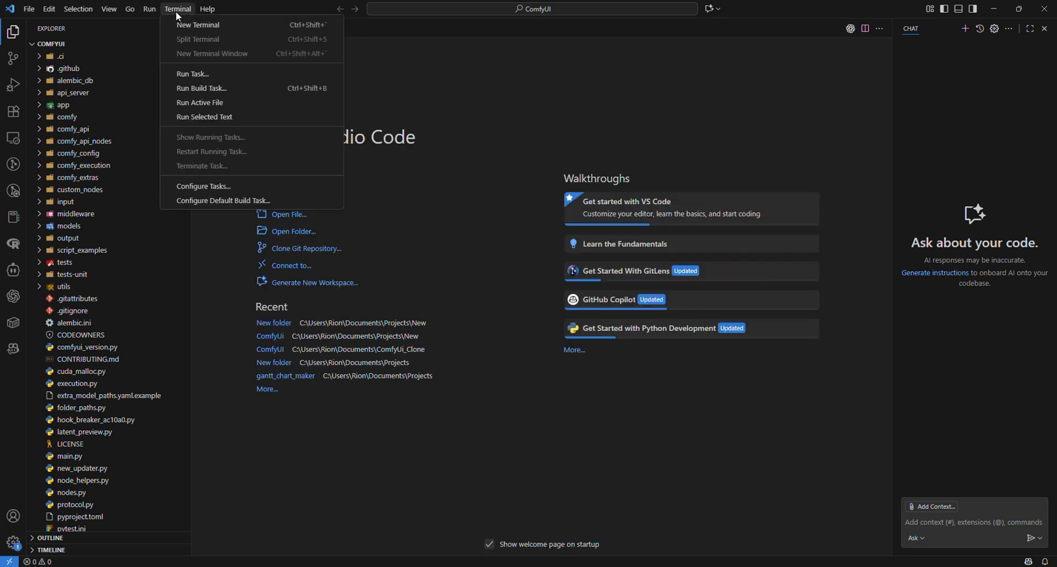
left_click(198, 25)
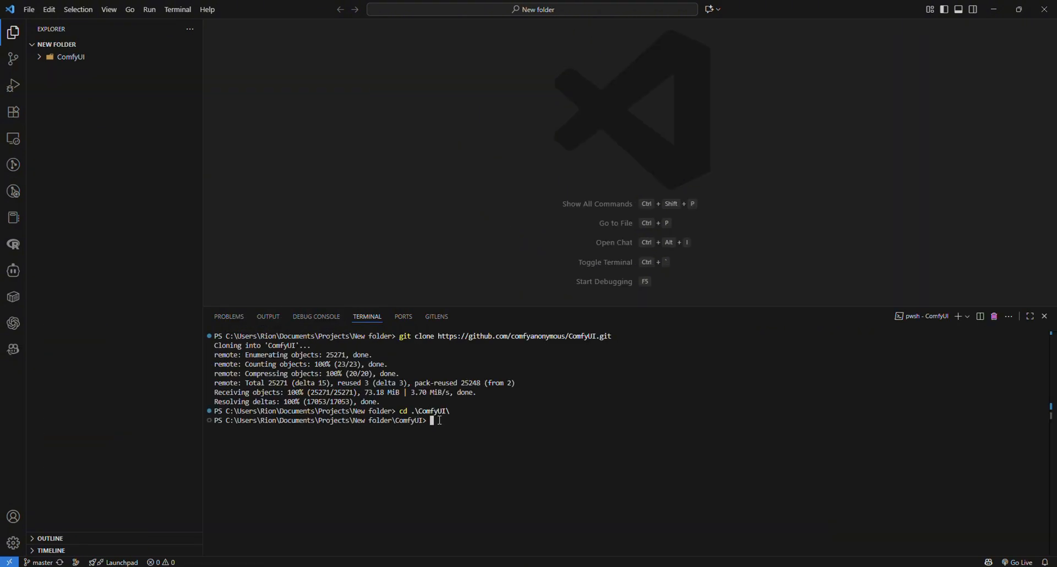
mouse_move(66, 160)
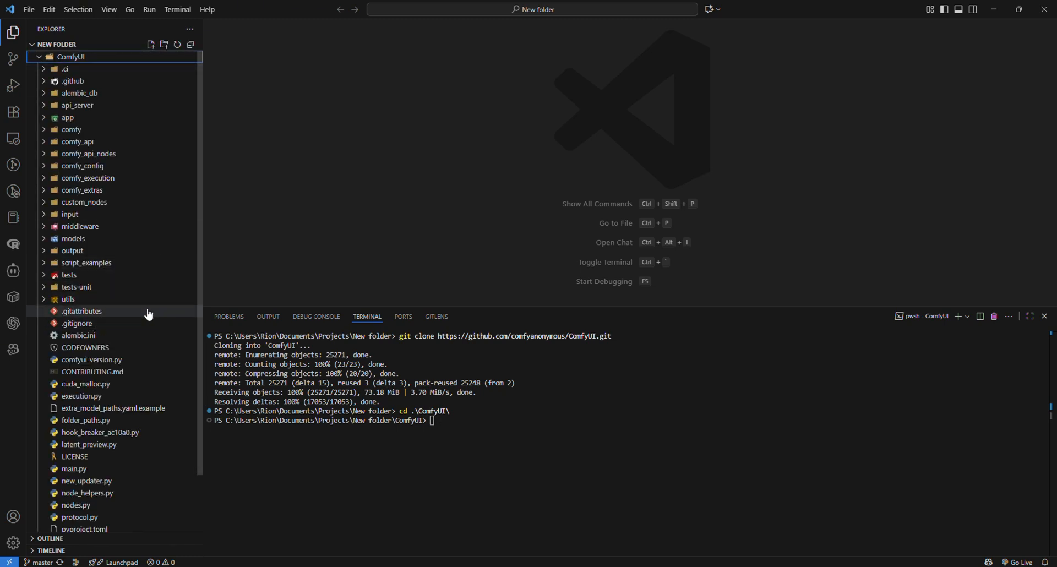
mouse_move(63, 69)
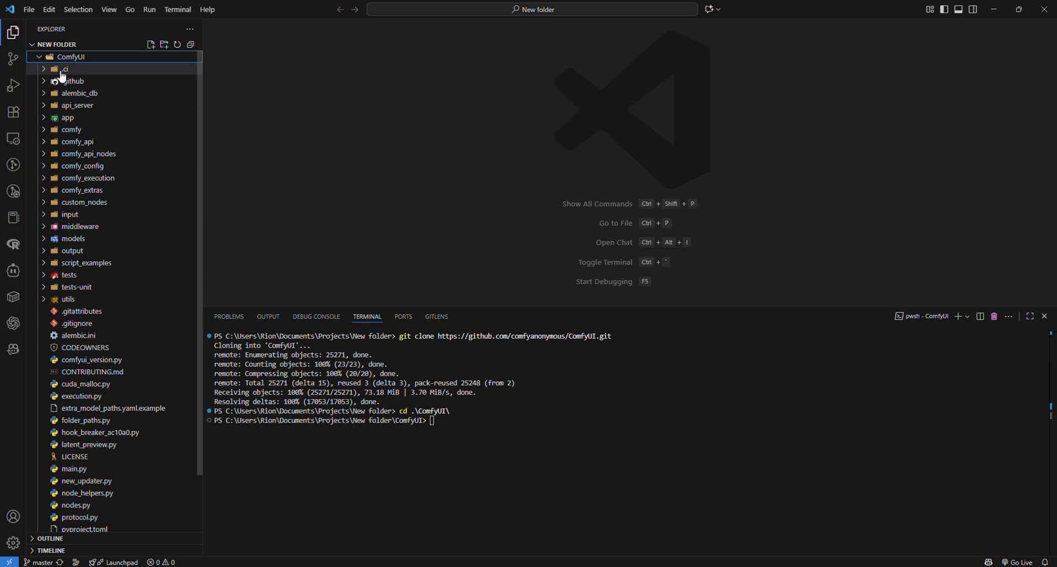
Scroll through the expanded ComfyUI folder, showing main.py and requirements.txt
scroll("down", 3)
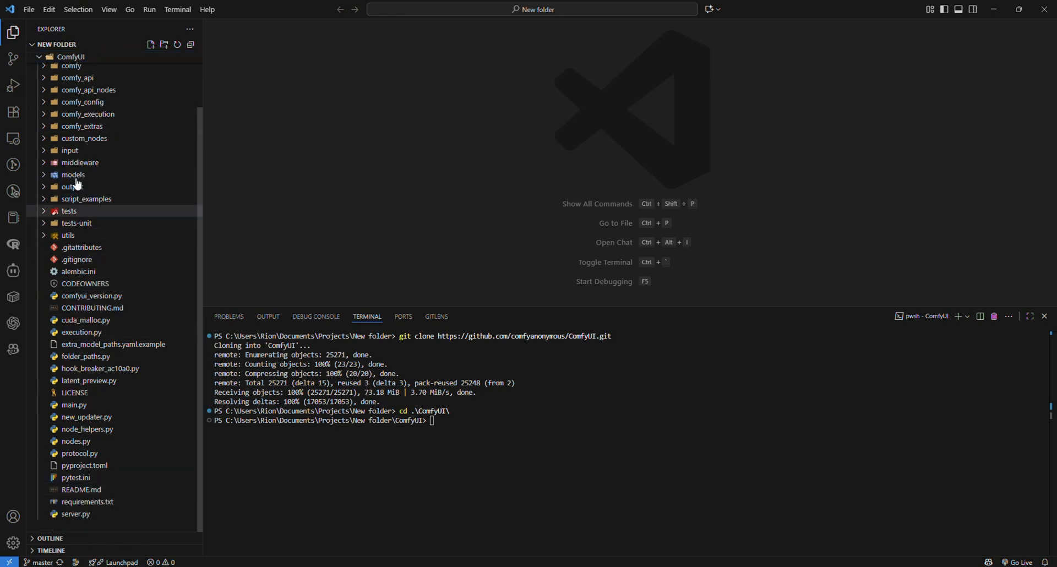
mouse_move(81, 490)
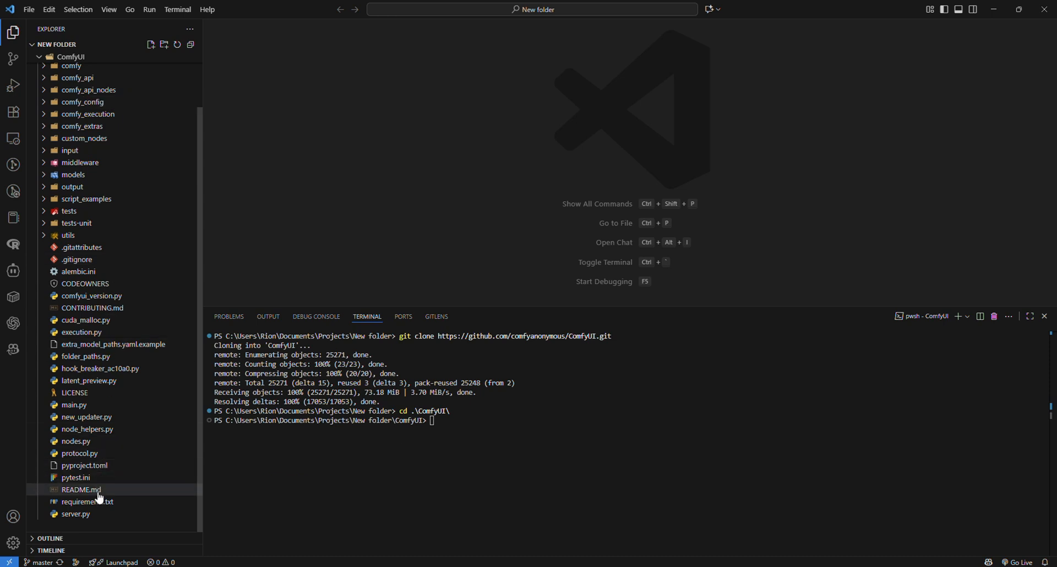
mouse_move(122, 429)
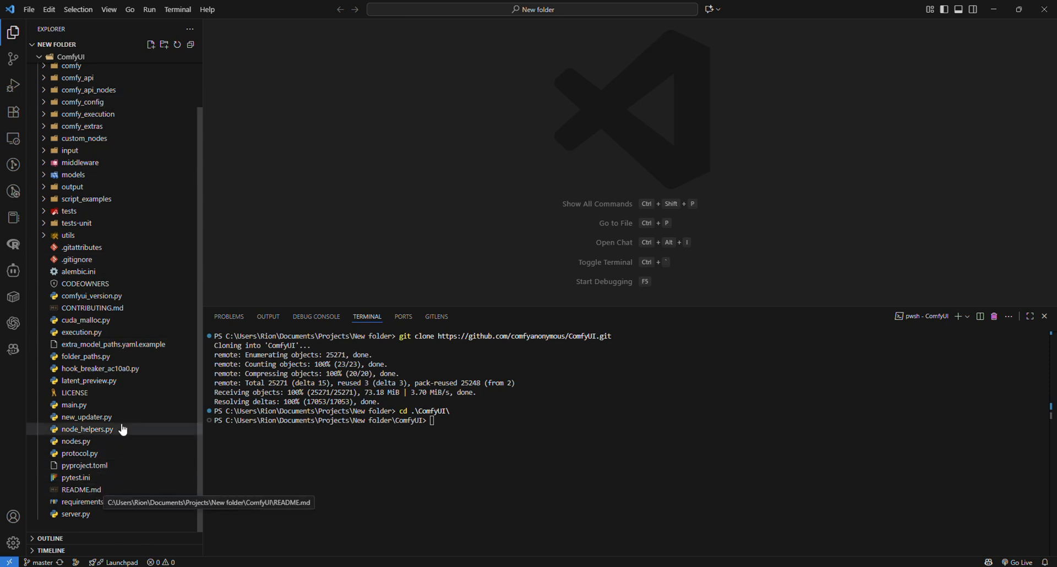
mouse_move(87, 410)
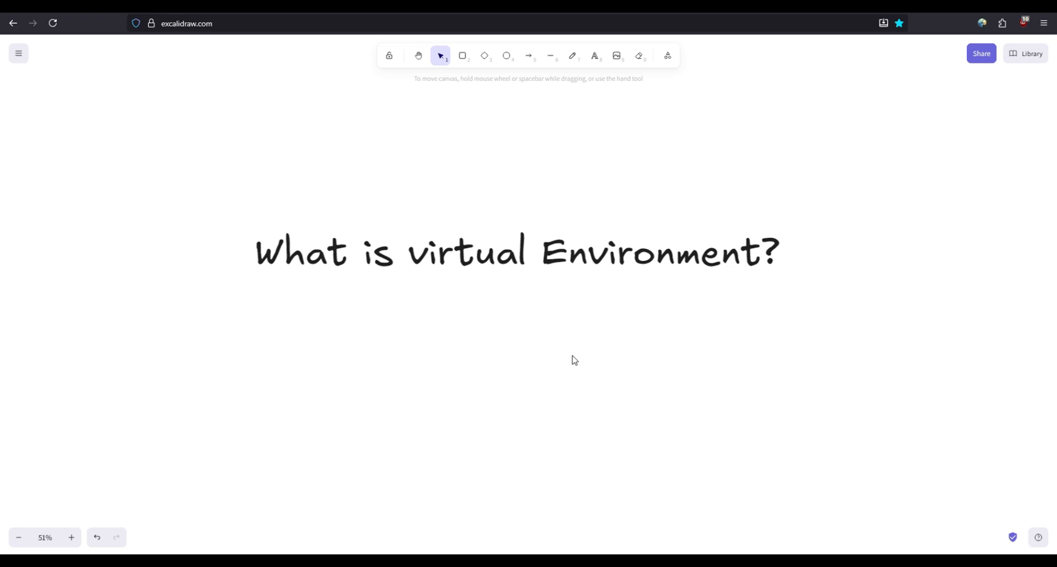
mouse_move(682, 365)
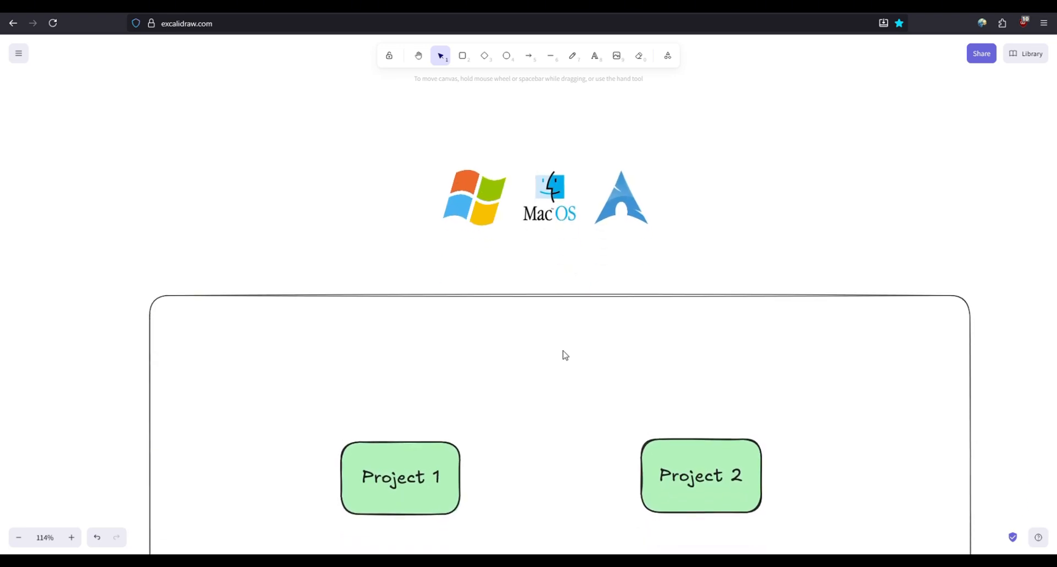
mouse_move(562, 426)
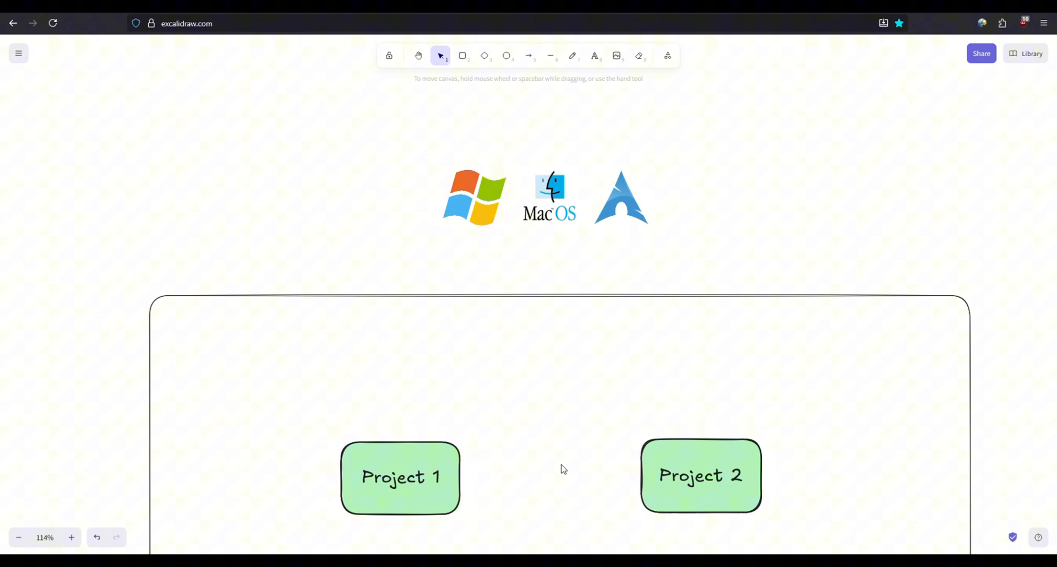
Zoom out the canvas until the VENV1 and VENV2 diamonds are visible
scroll("down", 3)
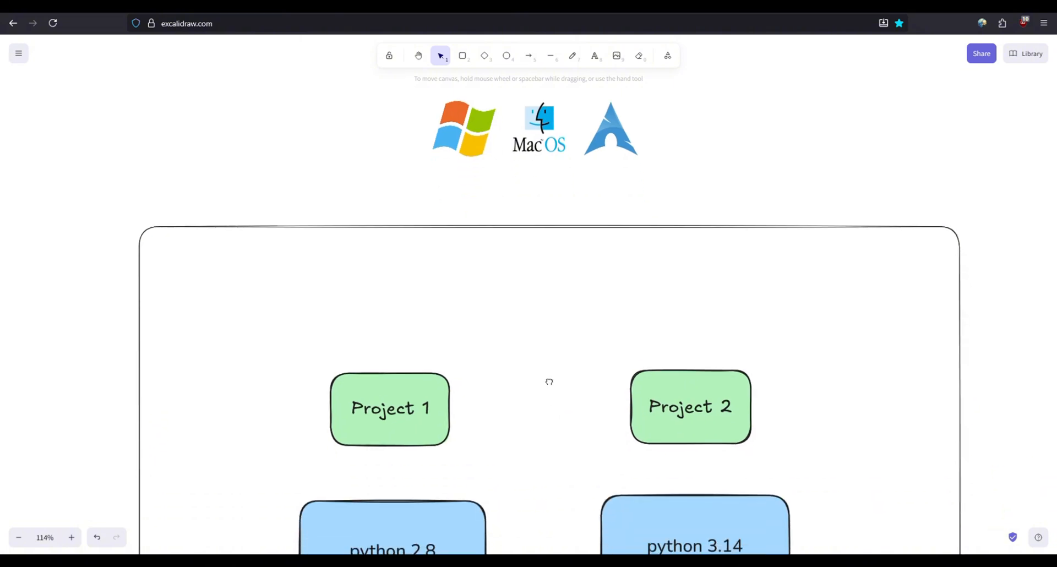
scroll("down", 3)
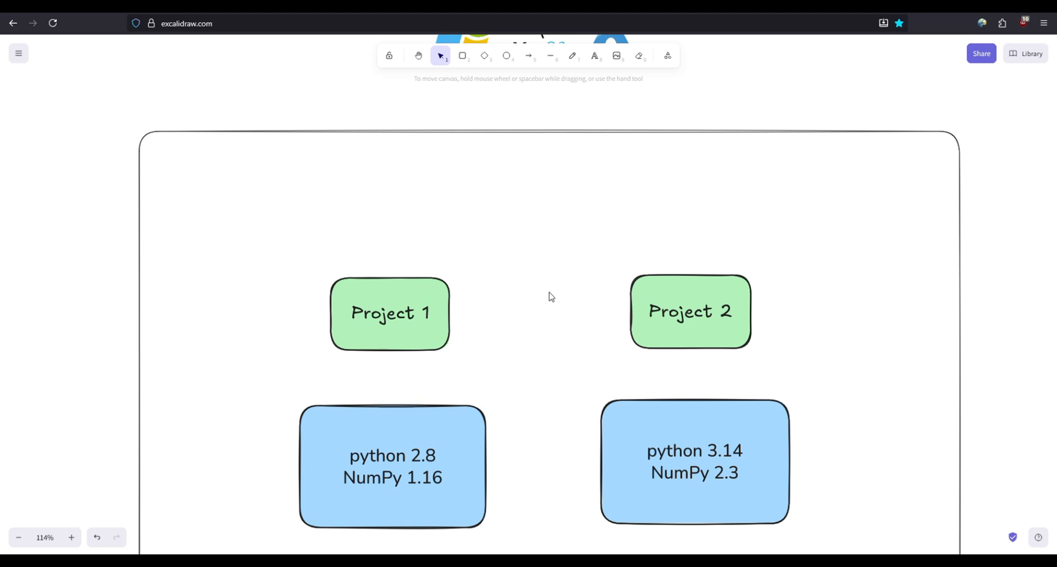
mouse_move(511, 331)
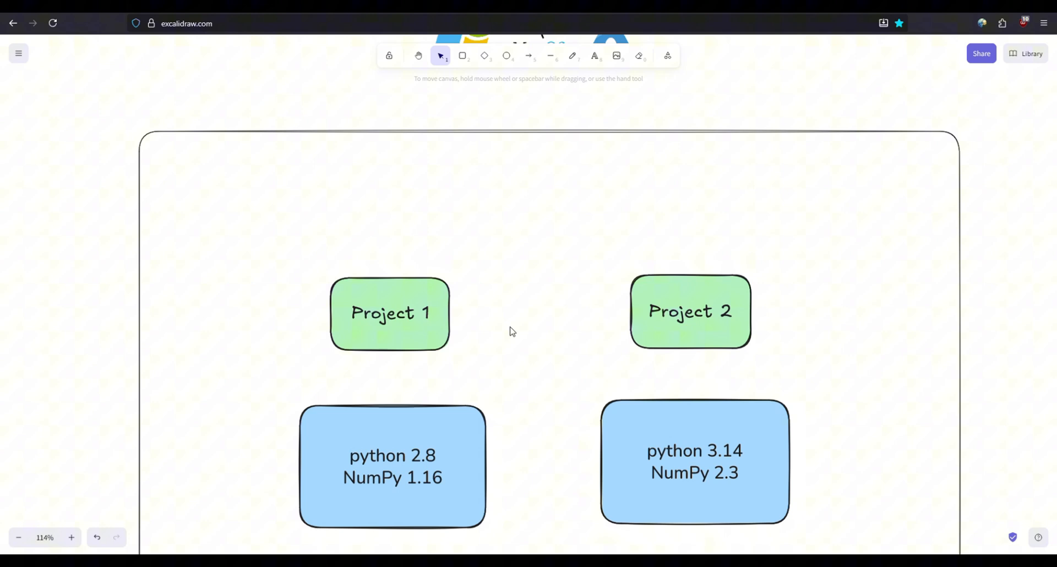
mouse_move(507, 384)
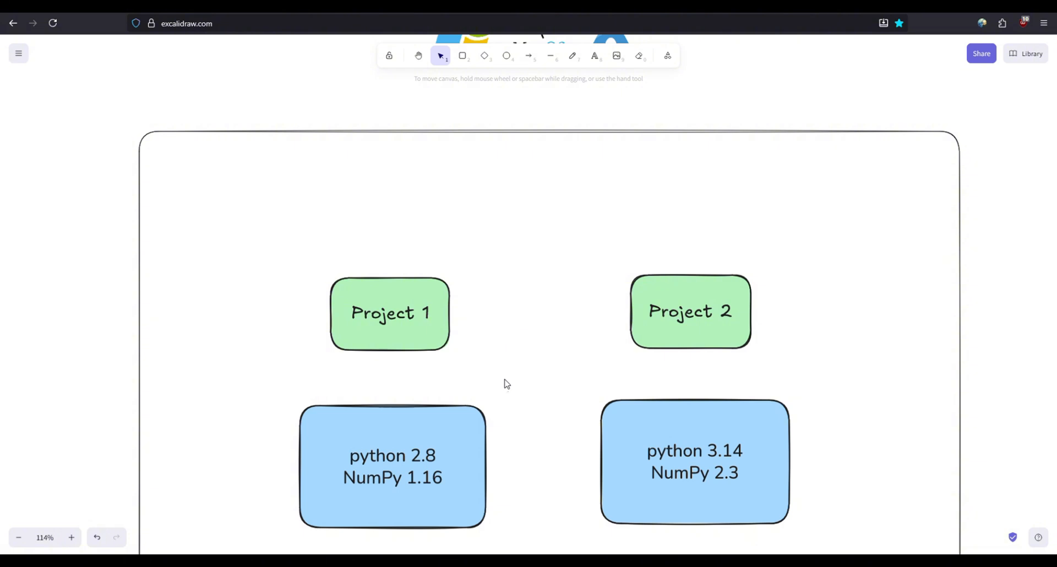
mouse_move(503, 401)
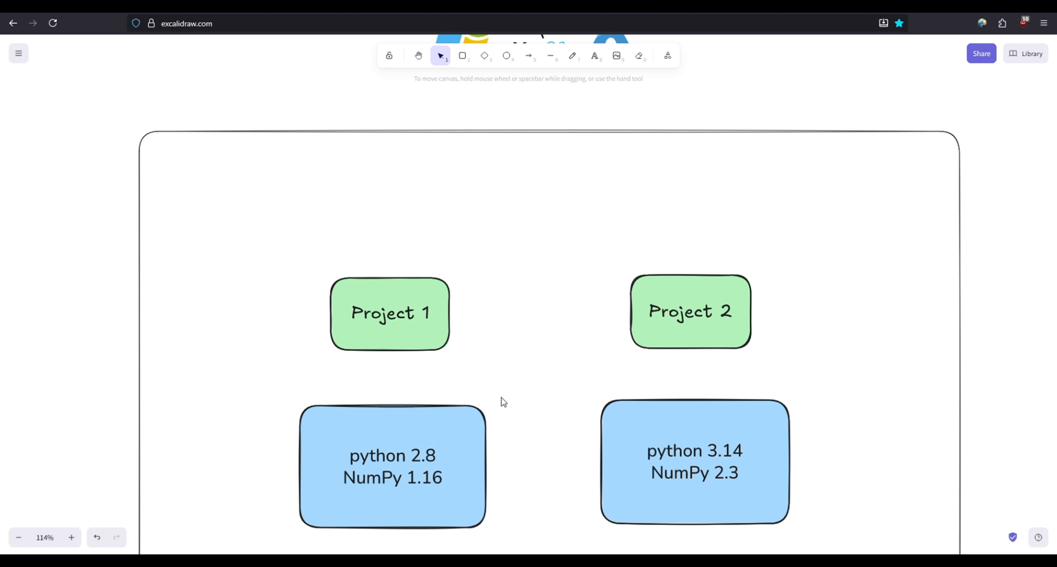
mouse_move(720, 457)
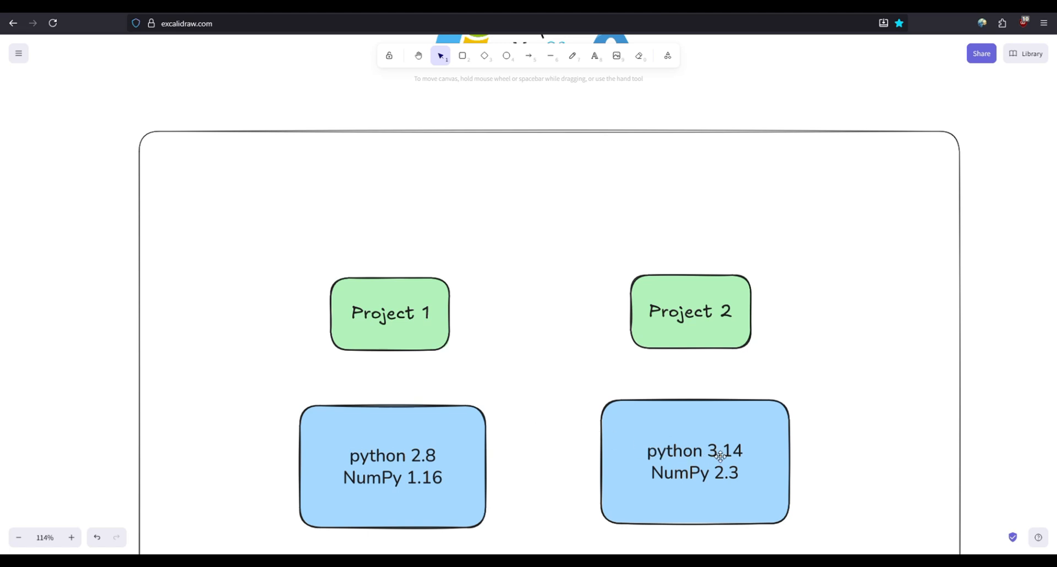
scroll("down", 3)
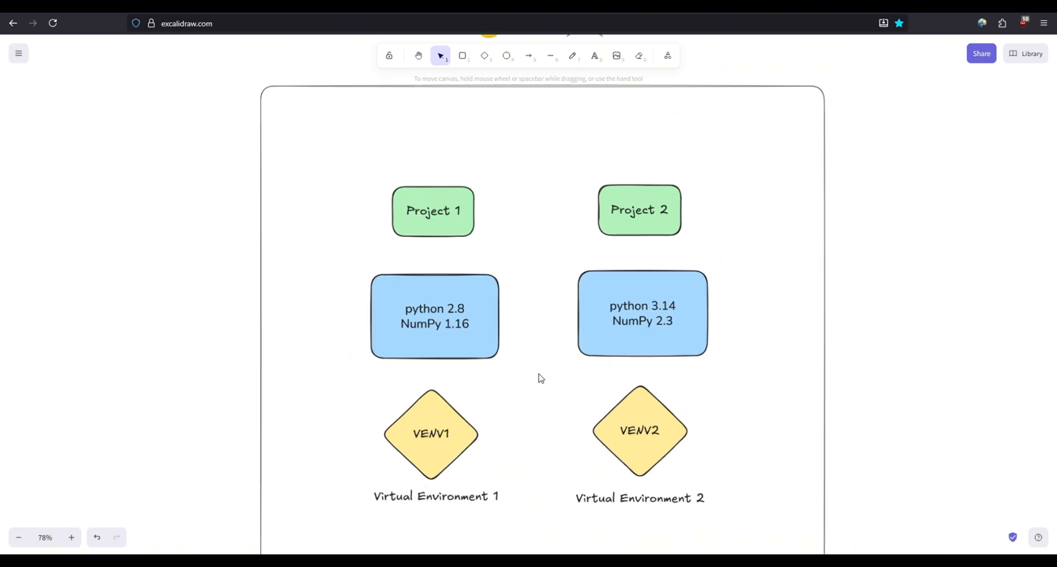
Duplicate the Project 1 column's frame and place the copy around the Project 2 column
left_click(463, 55)
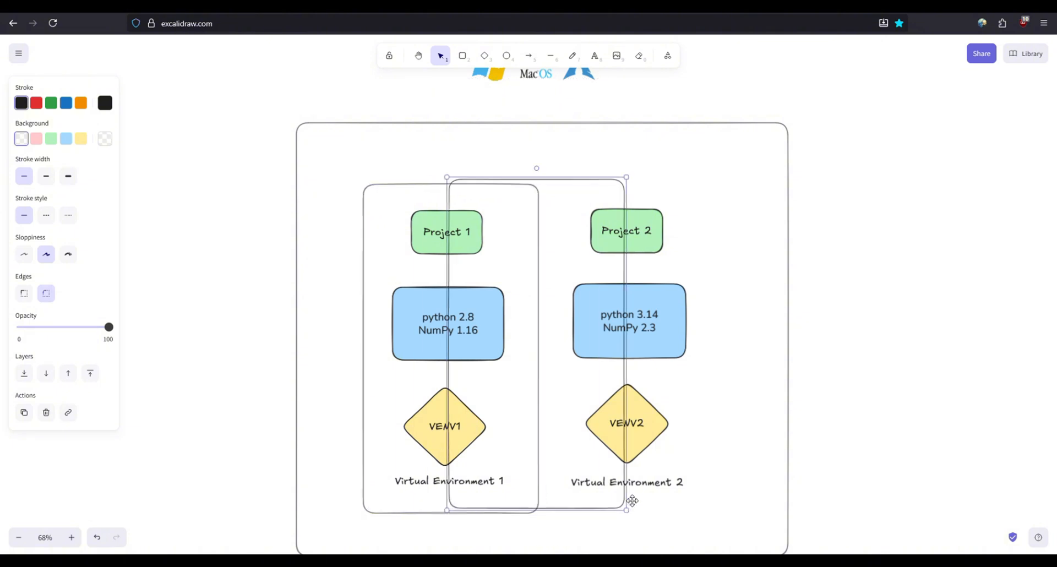
left_click(725, 465)
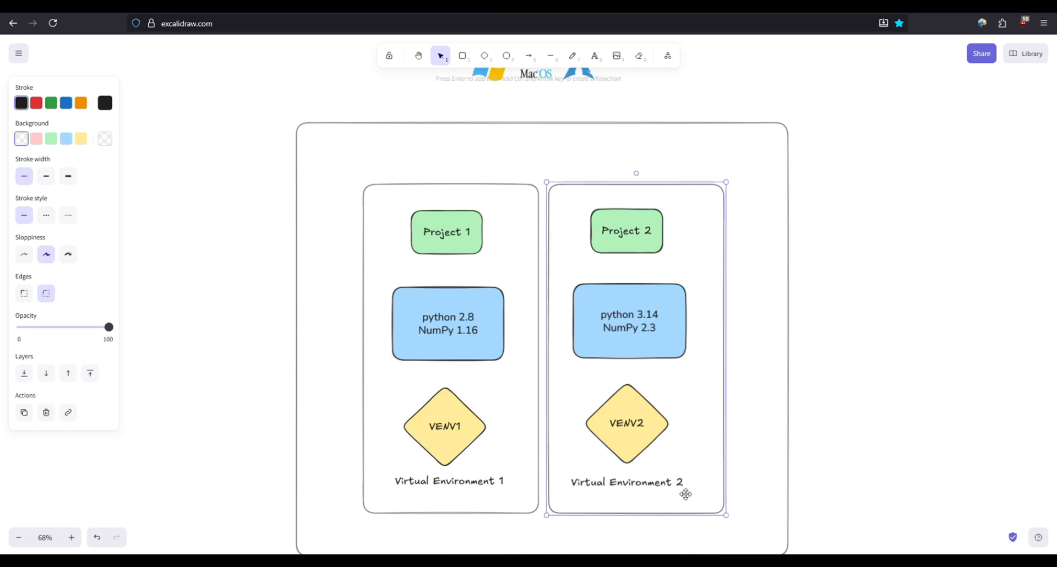
left_click(411, 481)
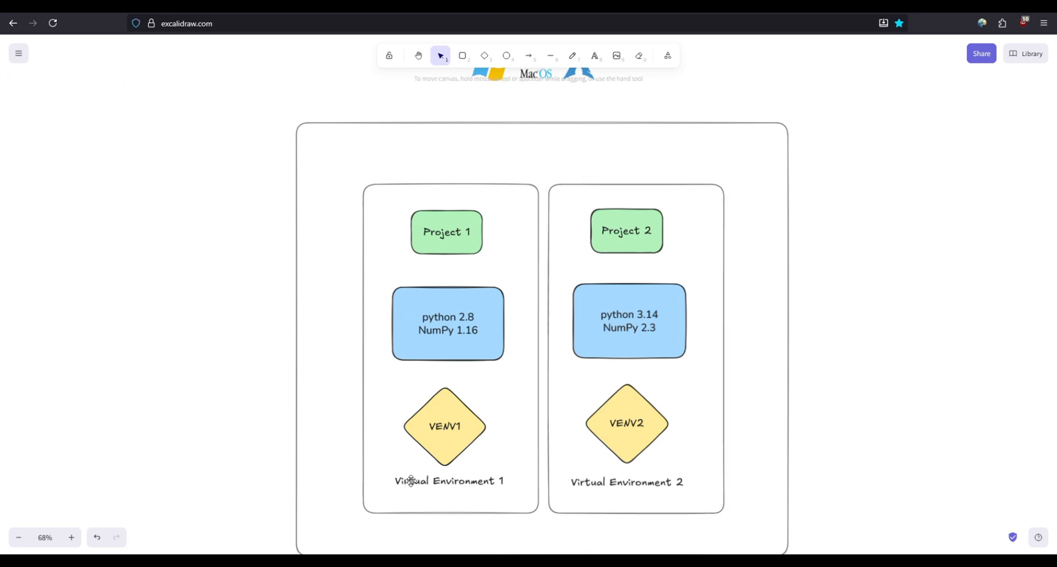
mouse_move(336, 381)
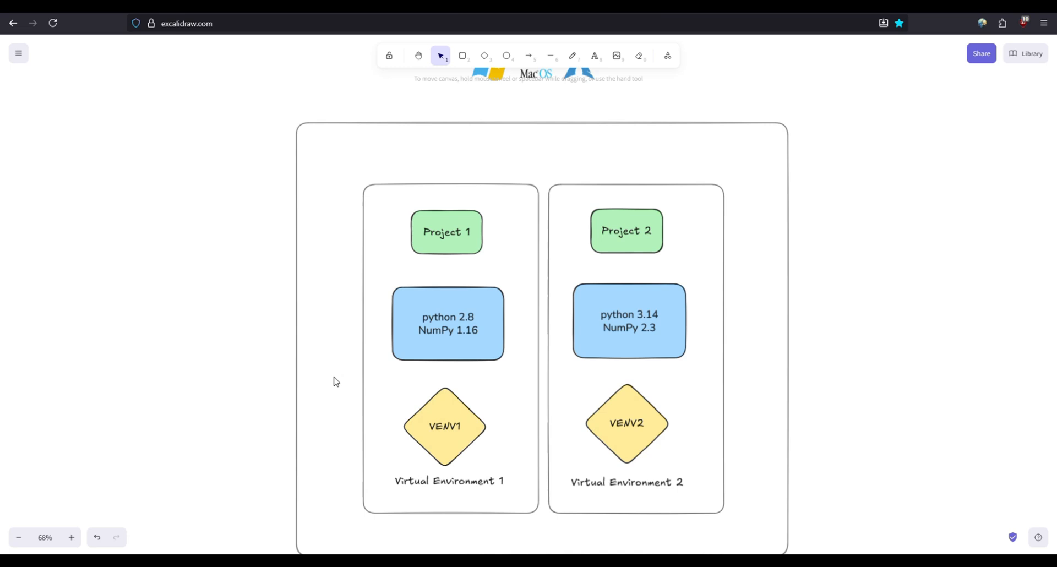
mouse_move(422, 412)
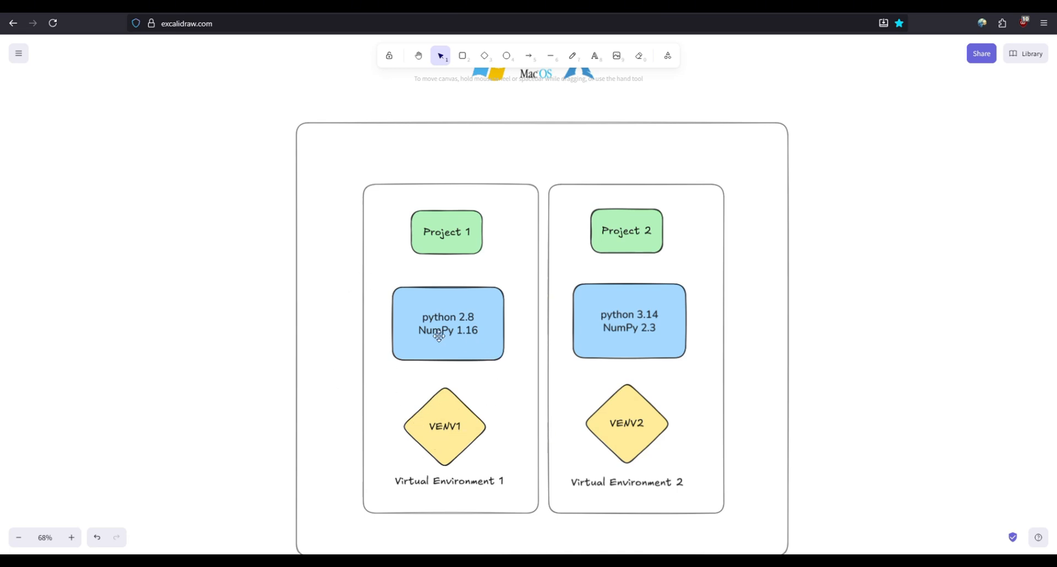
mouse_move(426, 305)
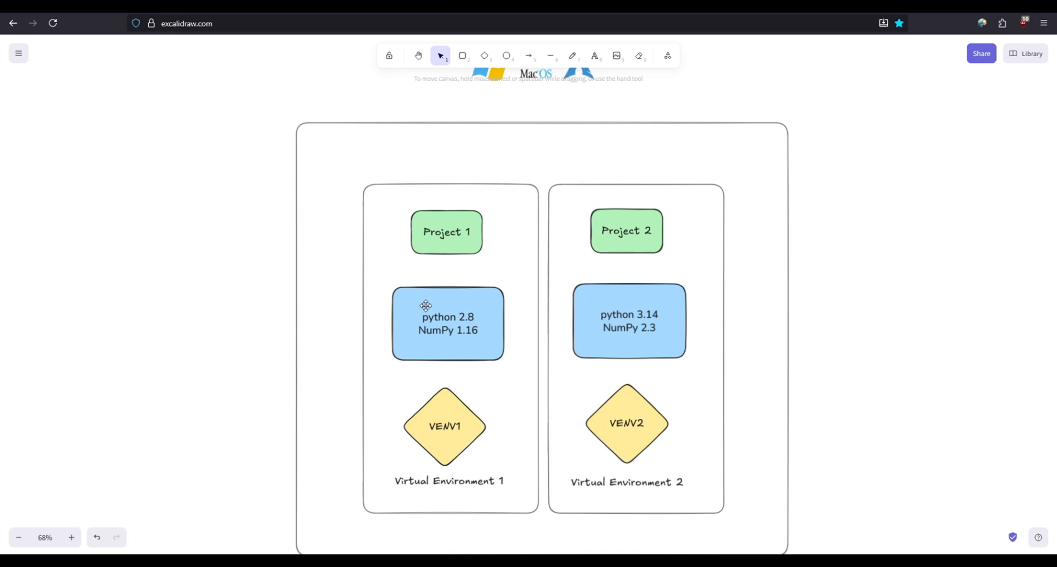
mouse_move(657, 435)
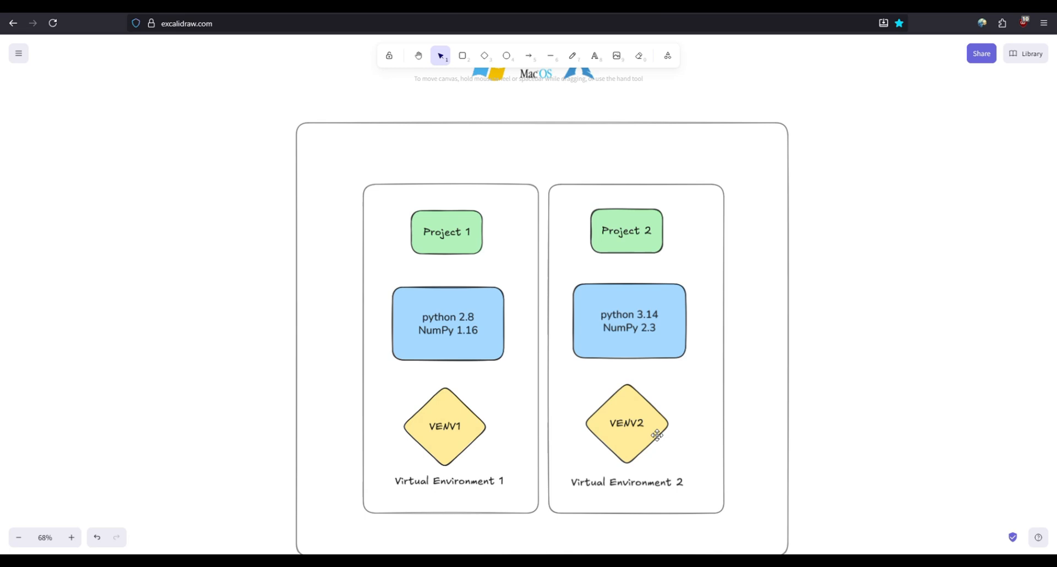
mouse_move(658, 436)
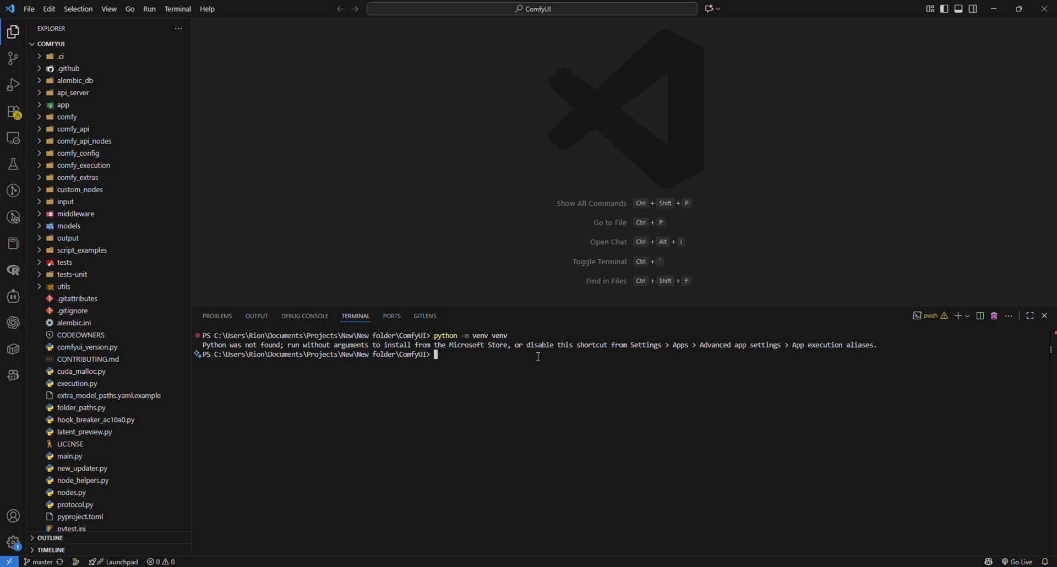
Create the venv virtual environment with 'py -m venv venv' in the ComfyUI folder
type("python -m venv venv")
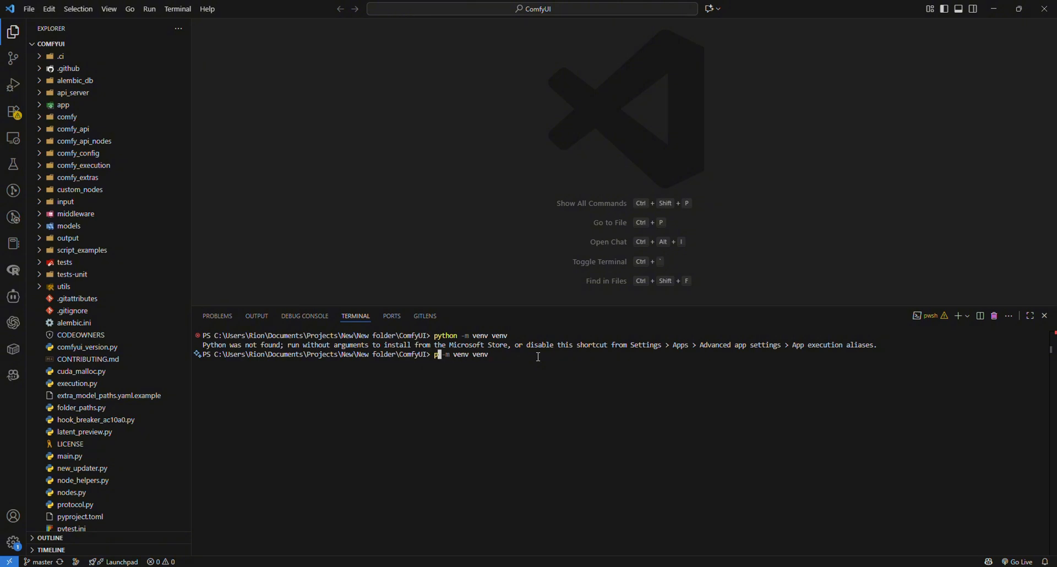
key("Return")
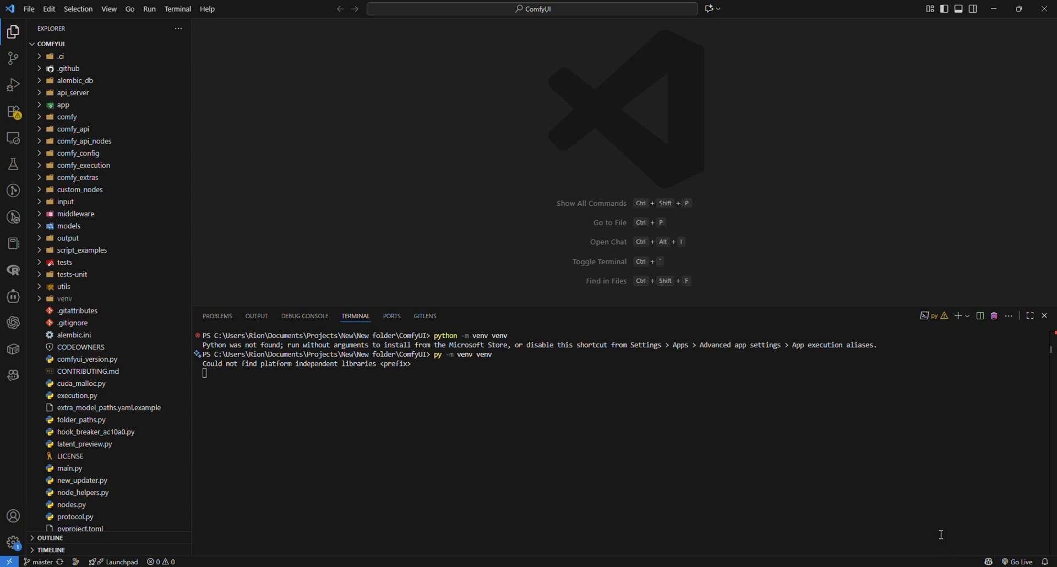
mouse_move(519, 397)
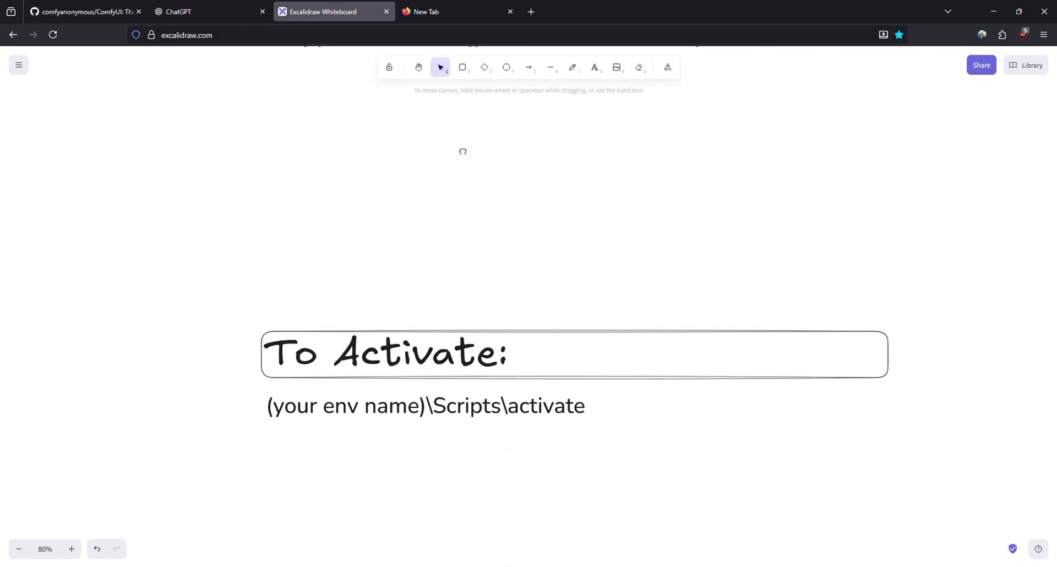
left_click(426, 405)
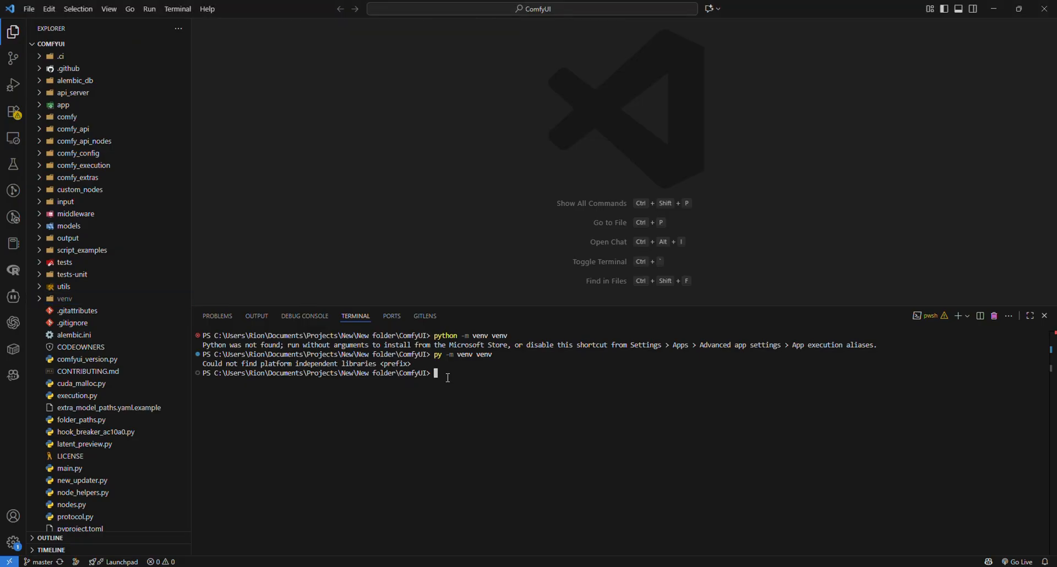
Run venv\Scripts\activate so the terminal prompt shows (venv)
type("(your env name)\\Scripts\\activate")
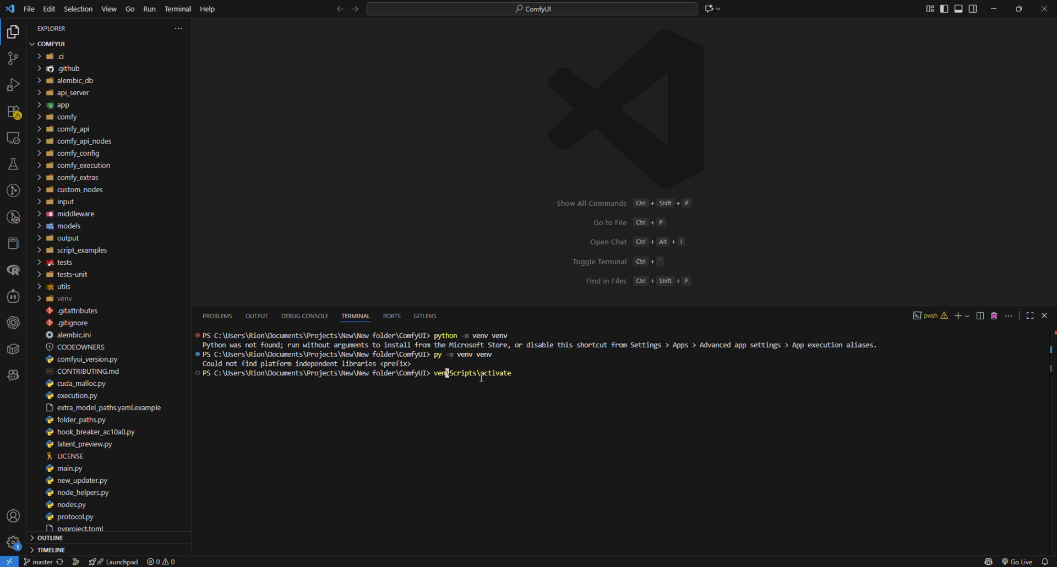
key("Return")
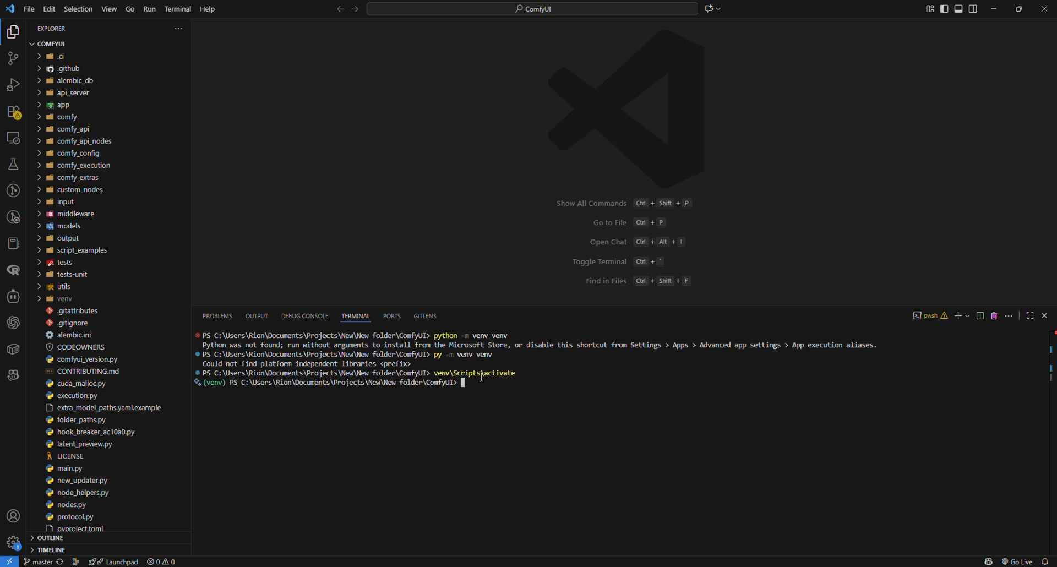
mouse_move(112, 376)
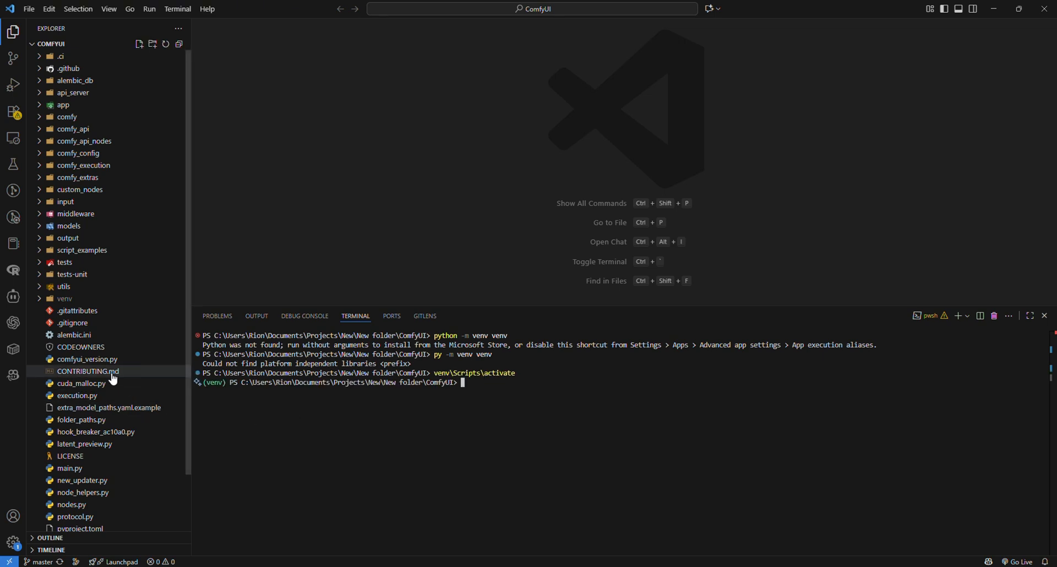
Open requirements.txt to review packages such as torch, numpy and transformers
scroll("down", 3)
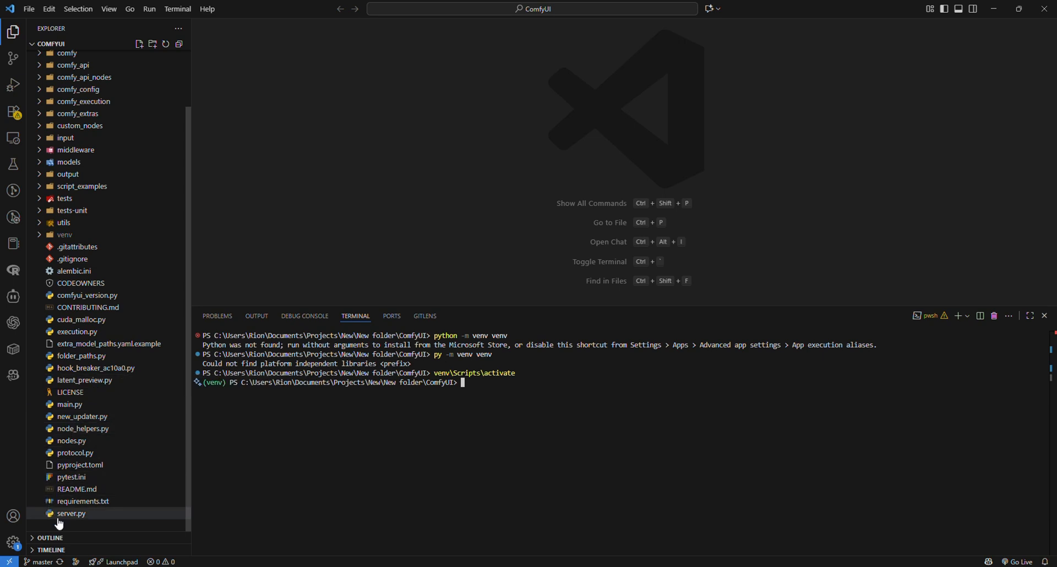
left_click(83, 501)
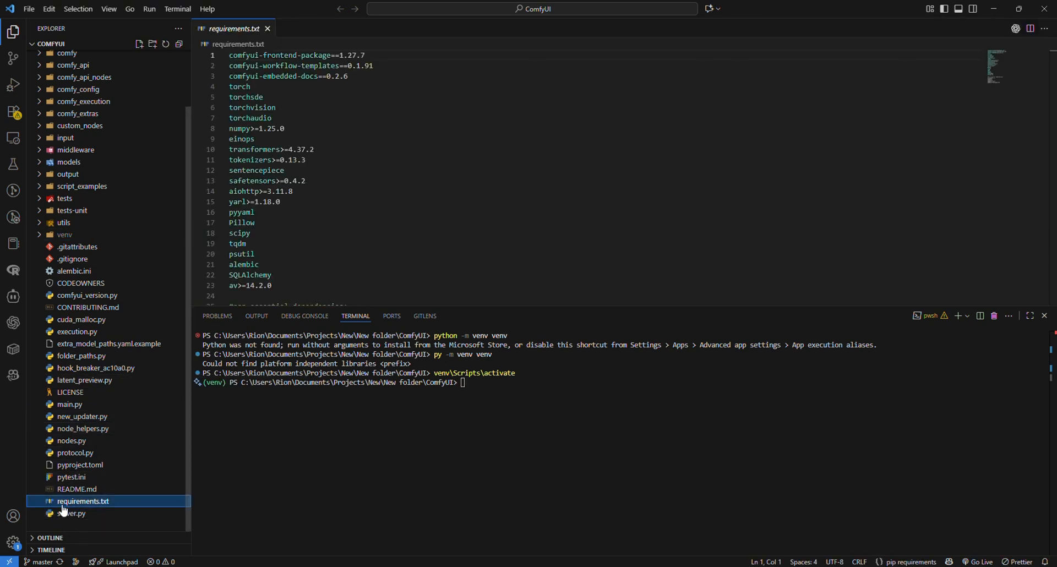
left_click(1016, 29)
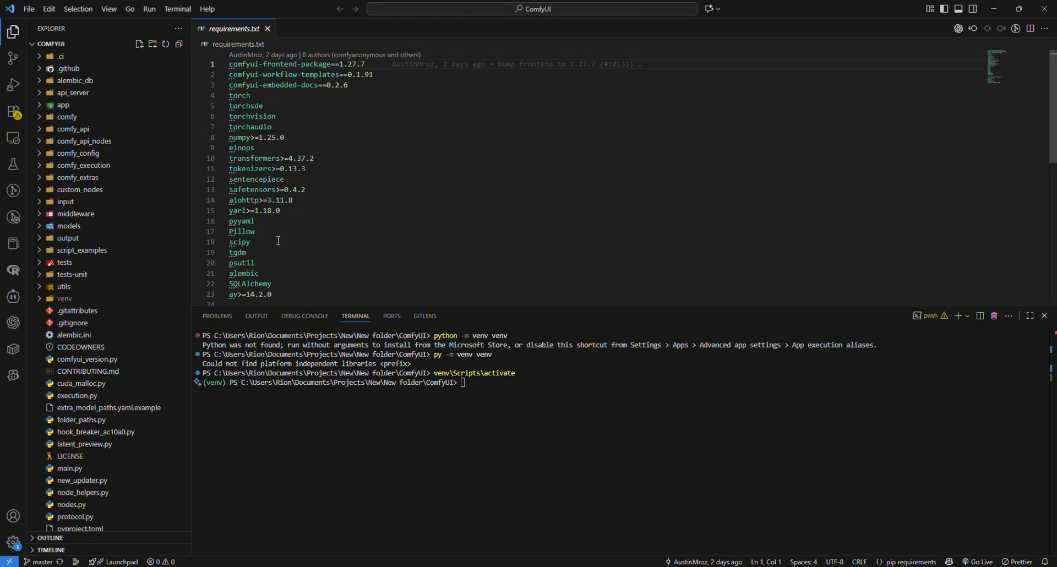
mouse_move(279, 225)
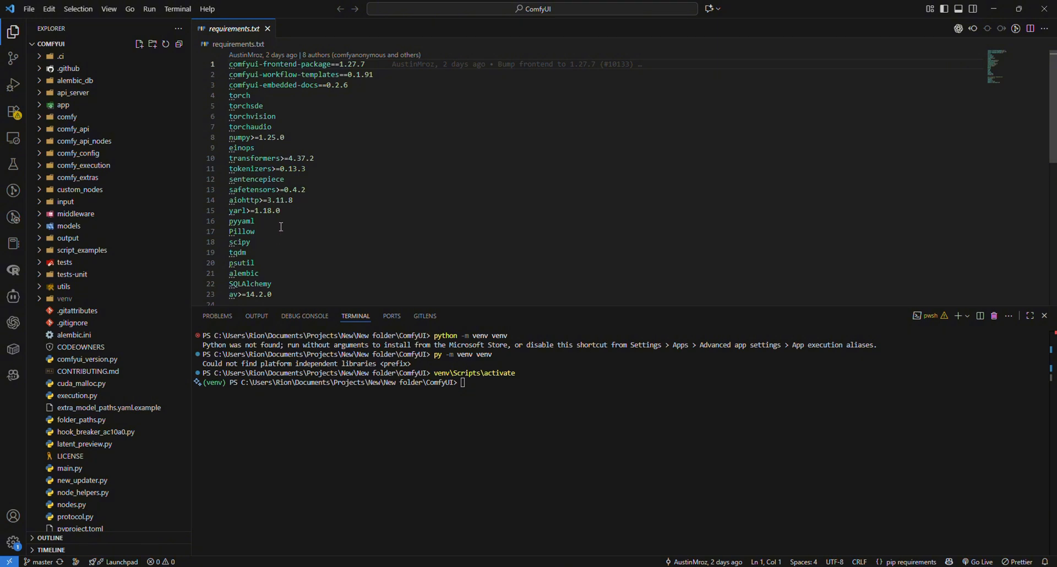
mouse_move(281, 227)
type("pip install -r requirements.txt")
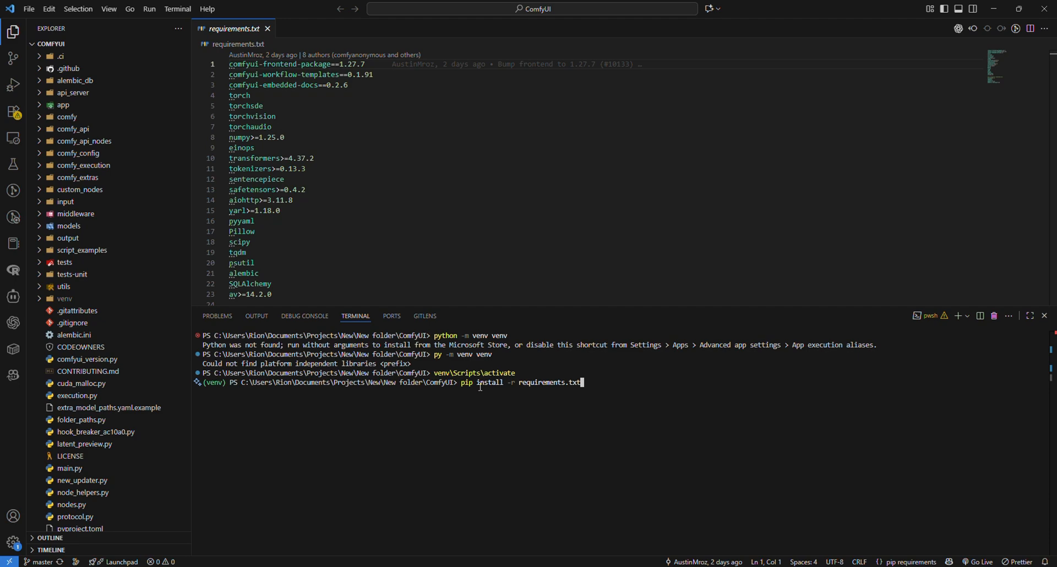
Run 'pip install -r requirements.txt' in the active venv
key("Return")
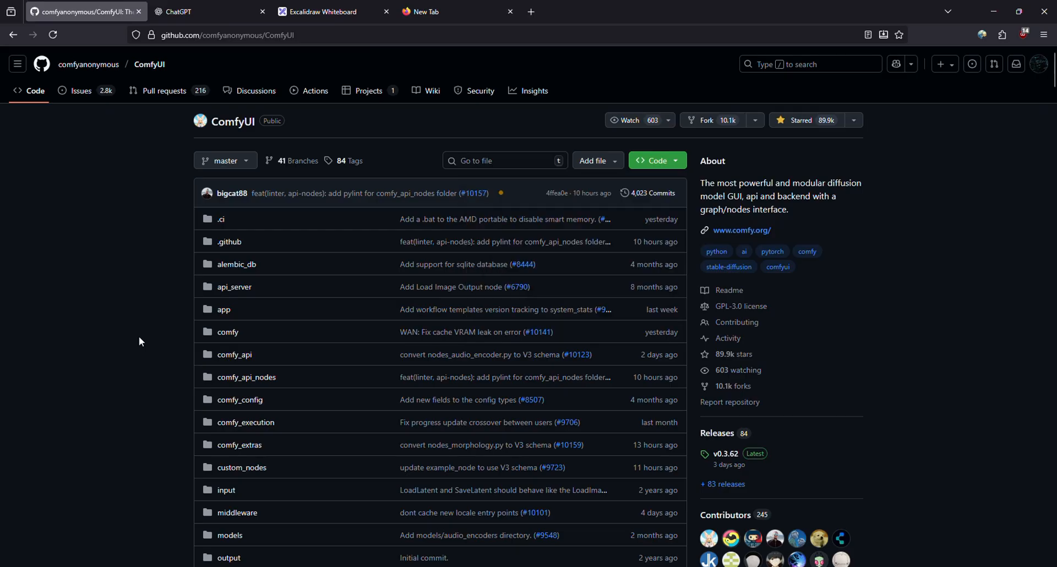
Copy 'pip uninstall torch' from the README's NVIDIA Troubleshooting section and run it
scroll("down", 3)
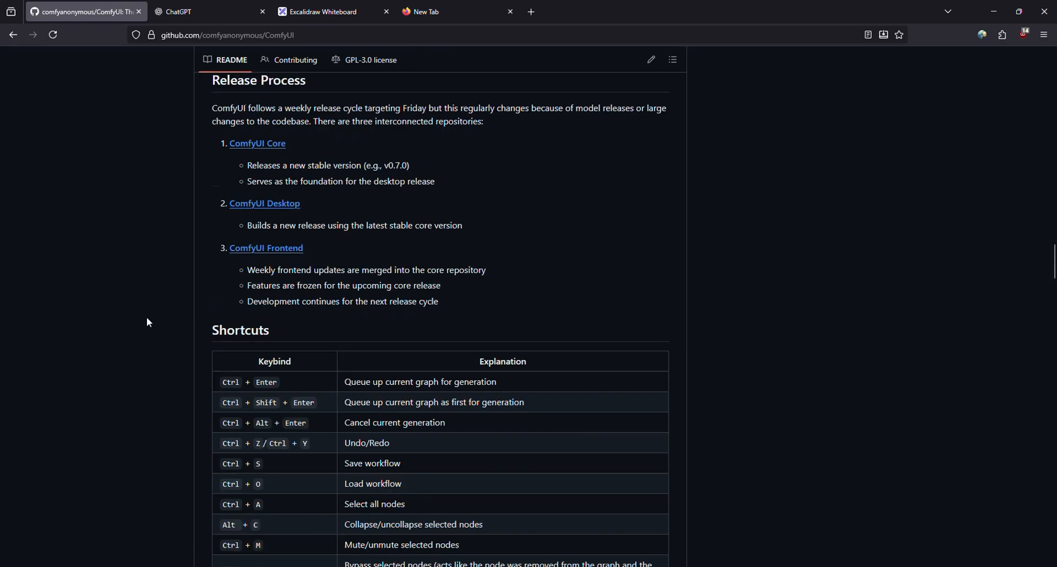
scroll("up", 3)
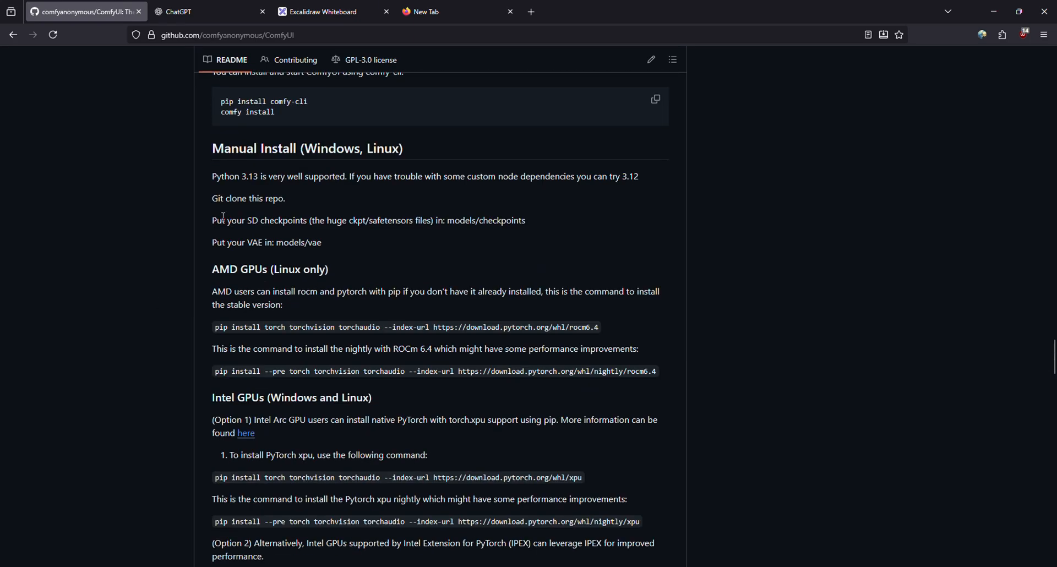
scroll("down", 3)
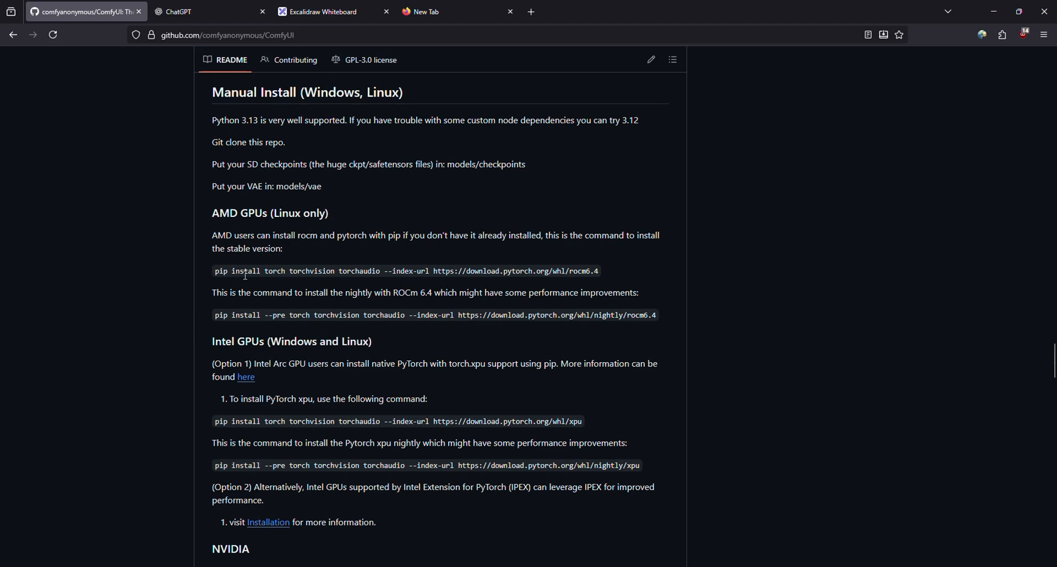
mouse_move(210, 234)
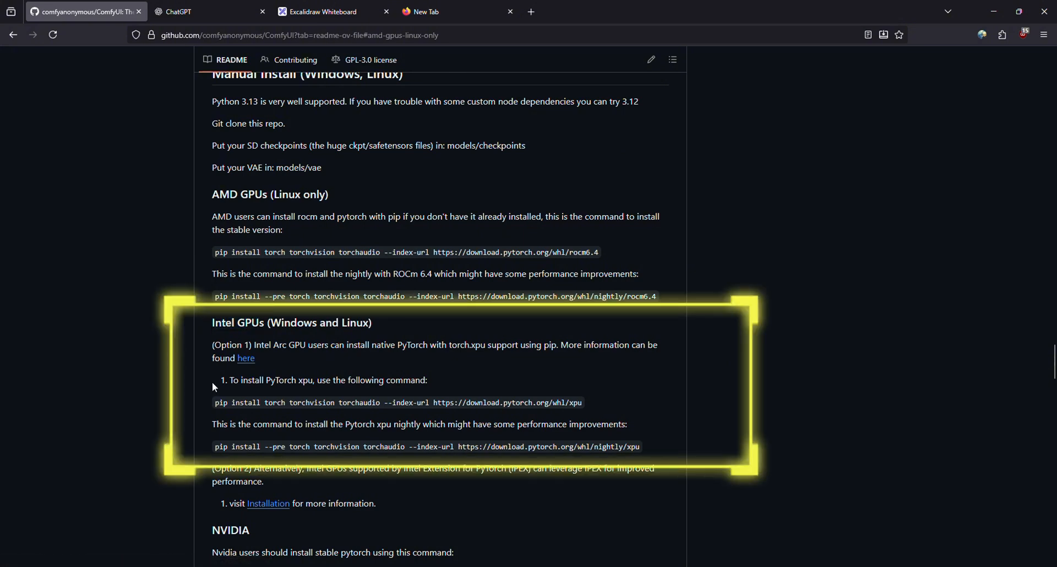
scroll("down", 3)
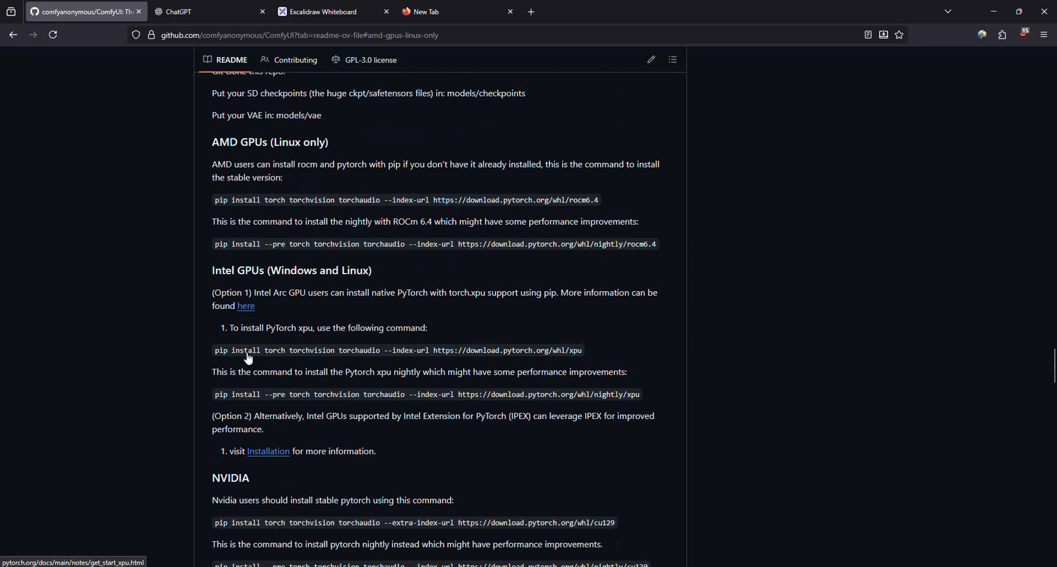
scroll("down", 3)
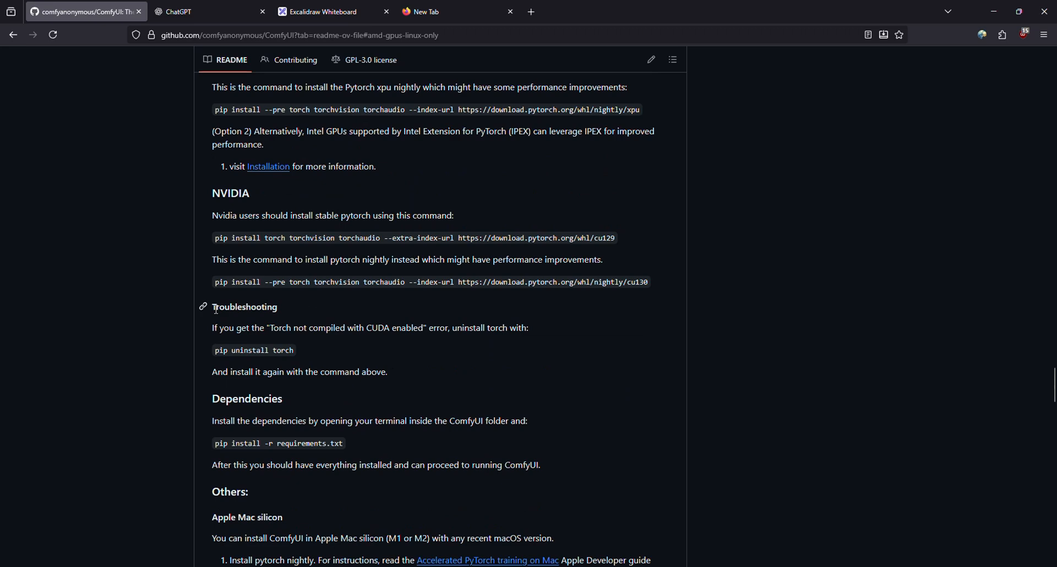
mouse_move(215, 253)
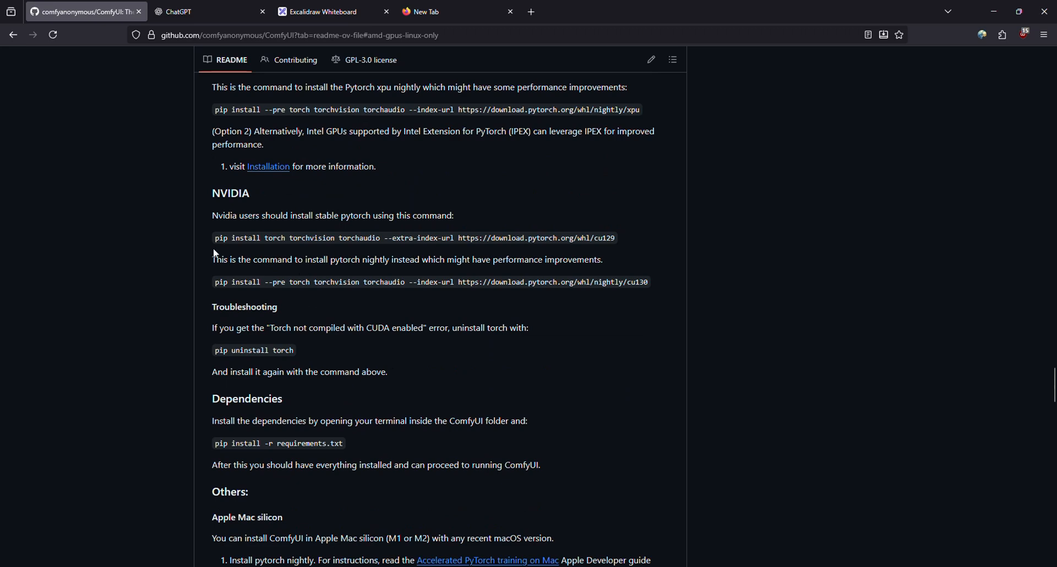
mouse_move(215, 357)
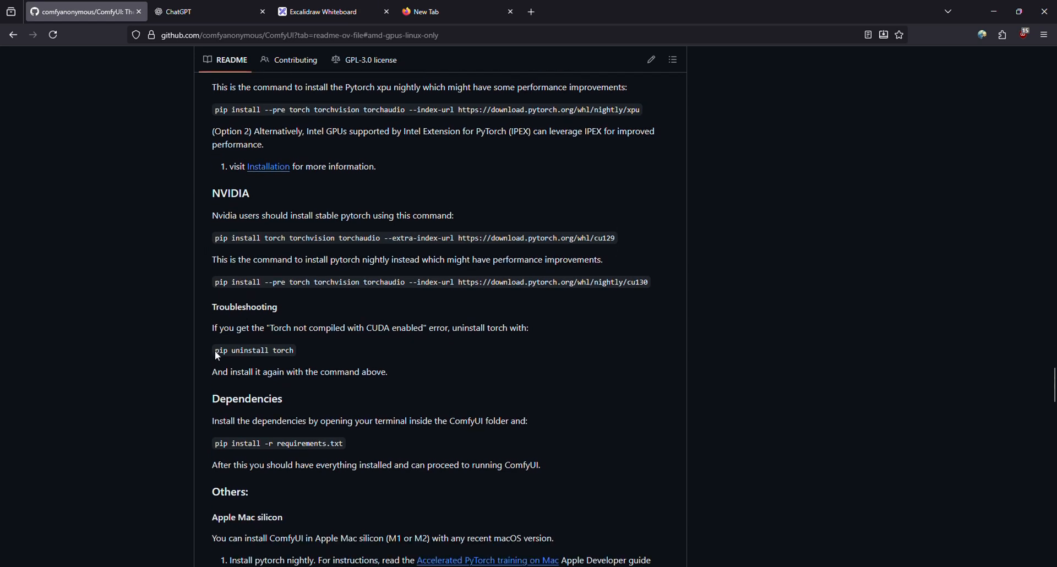
double_click(231, 350)
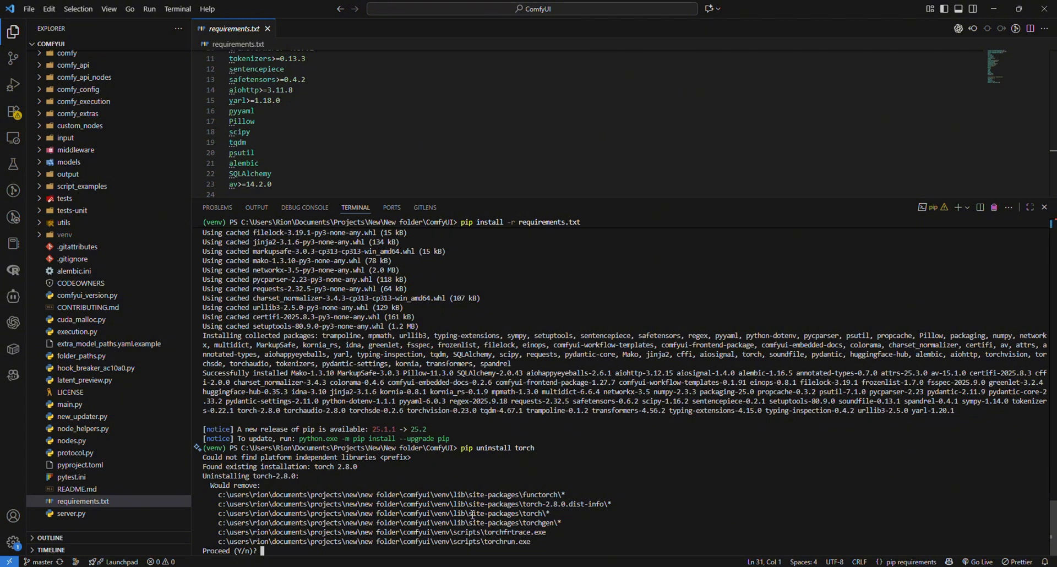
Confirm the uninstall with Y and install the NVIDIA cu129 PyTorch build
type("Y")
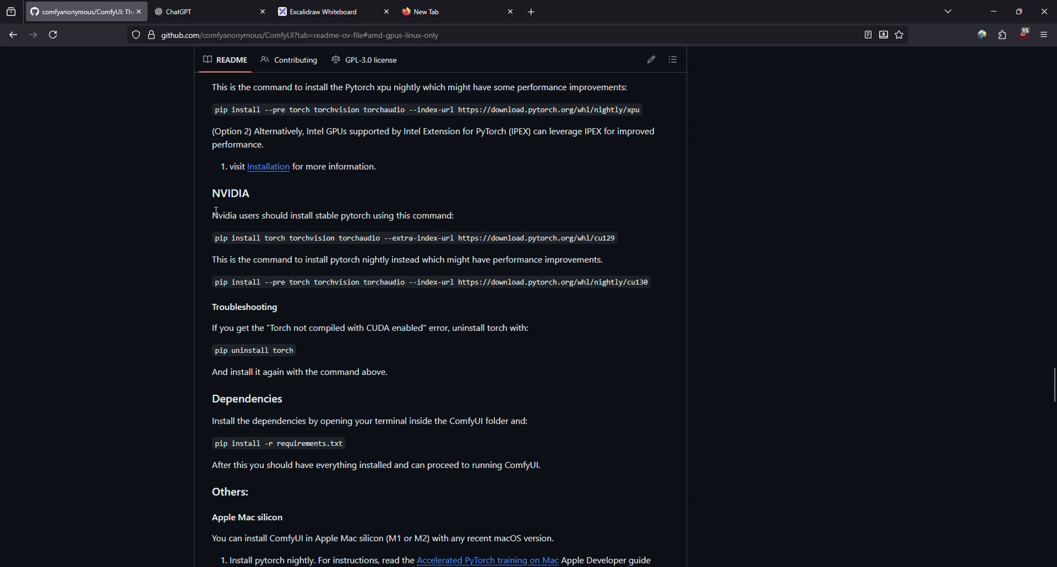
mouse_move(276, 239)
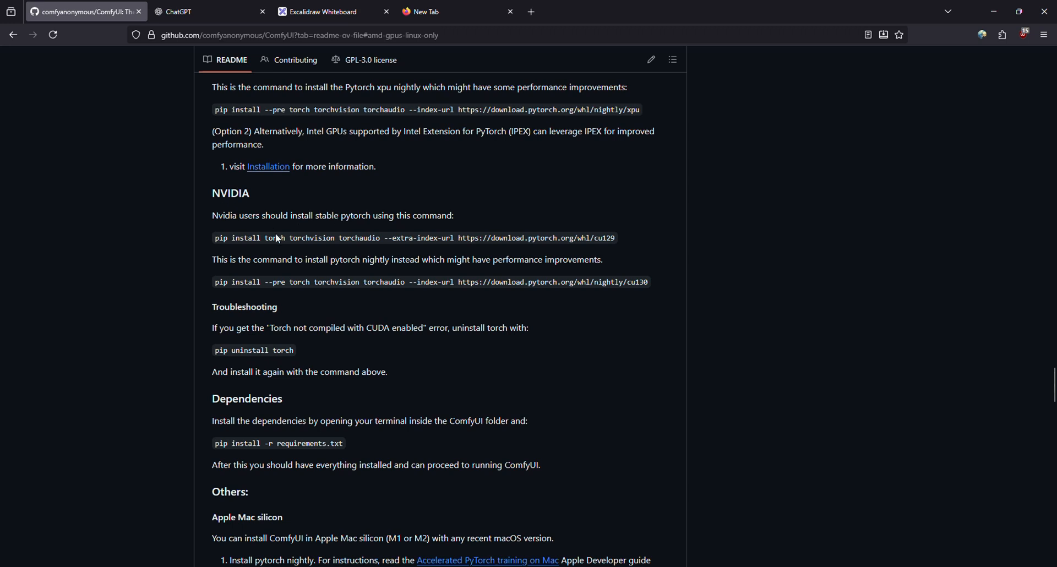
triple_click(425, 237)
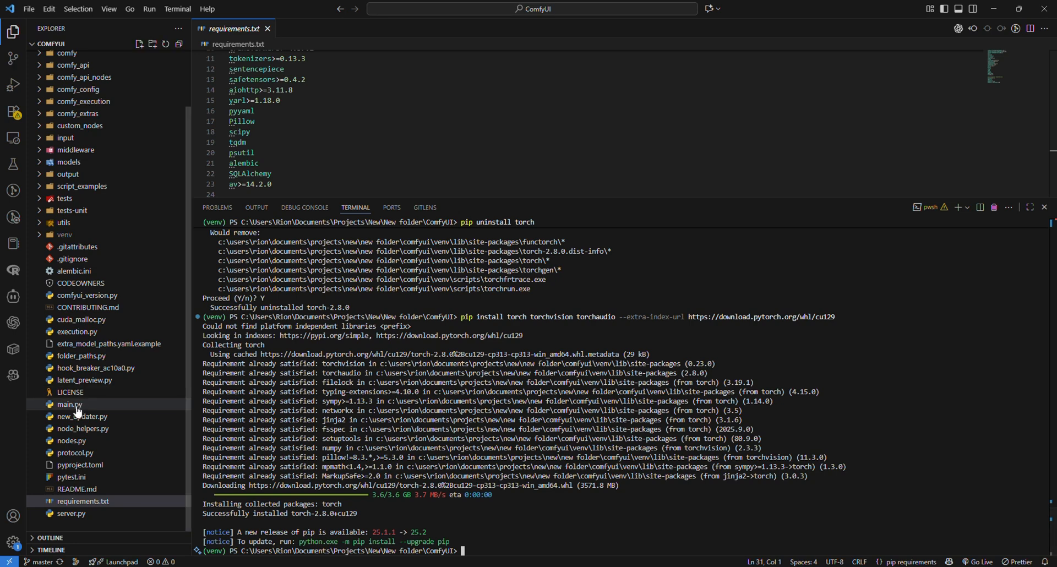
Run 'python main.py' to serve ComfyUI at 127.0.0.1:8188
left_click(69, 404)
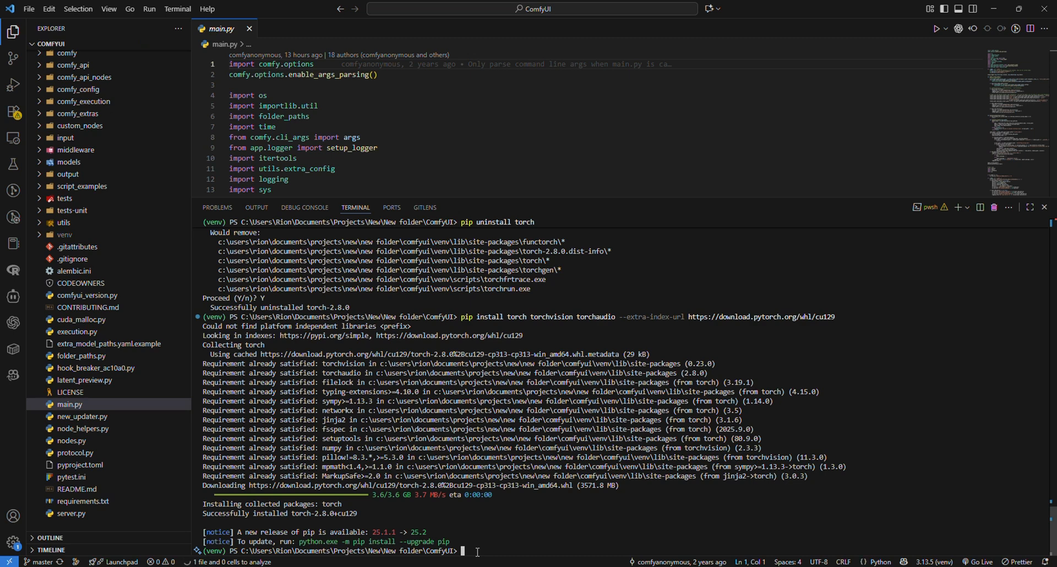
type("python")
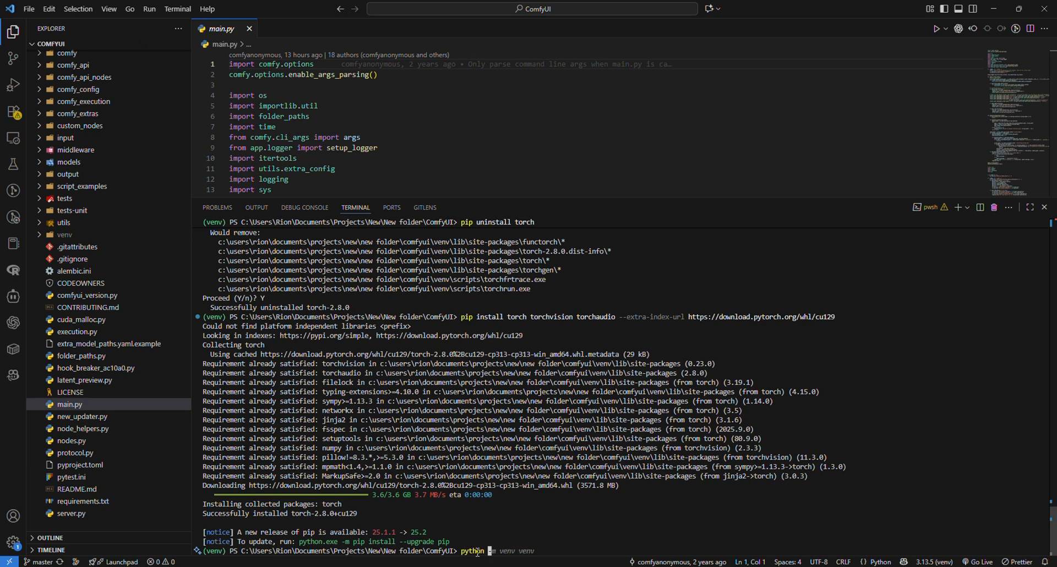
type("main.py")
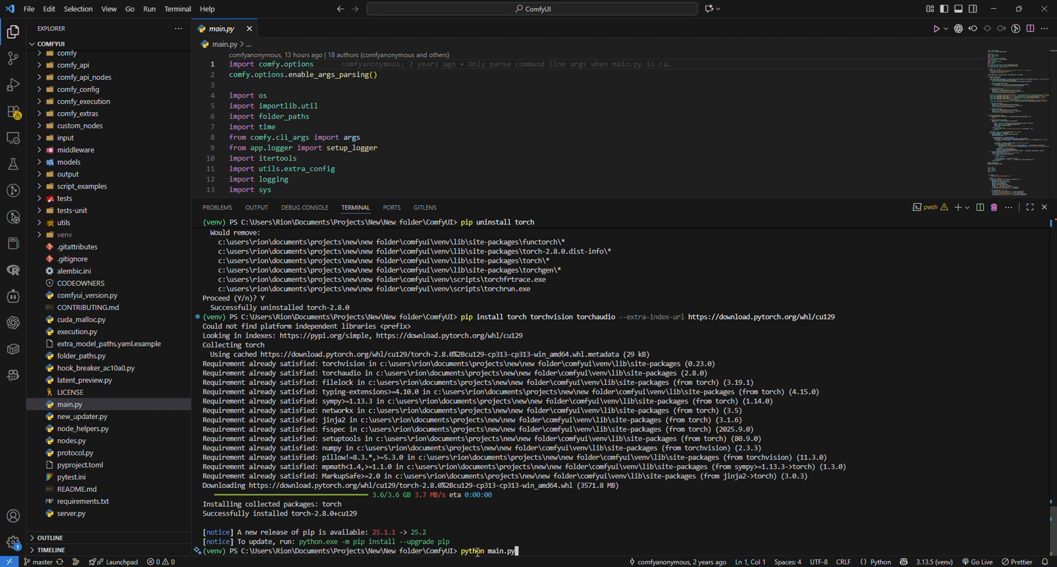
key("Return")
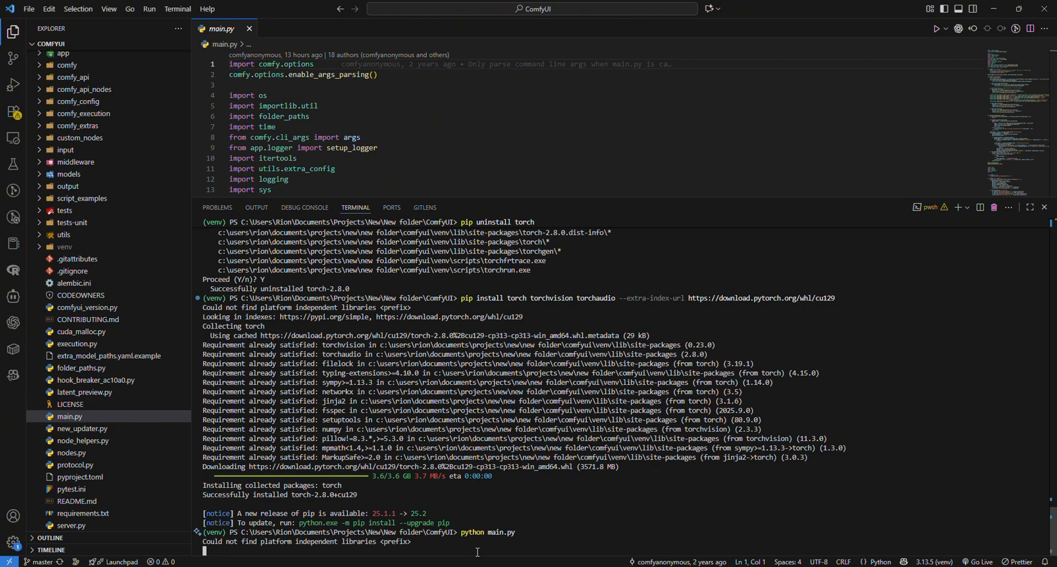
mouse_move(433, 501)
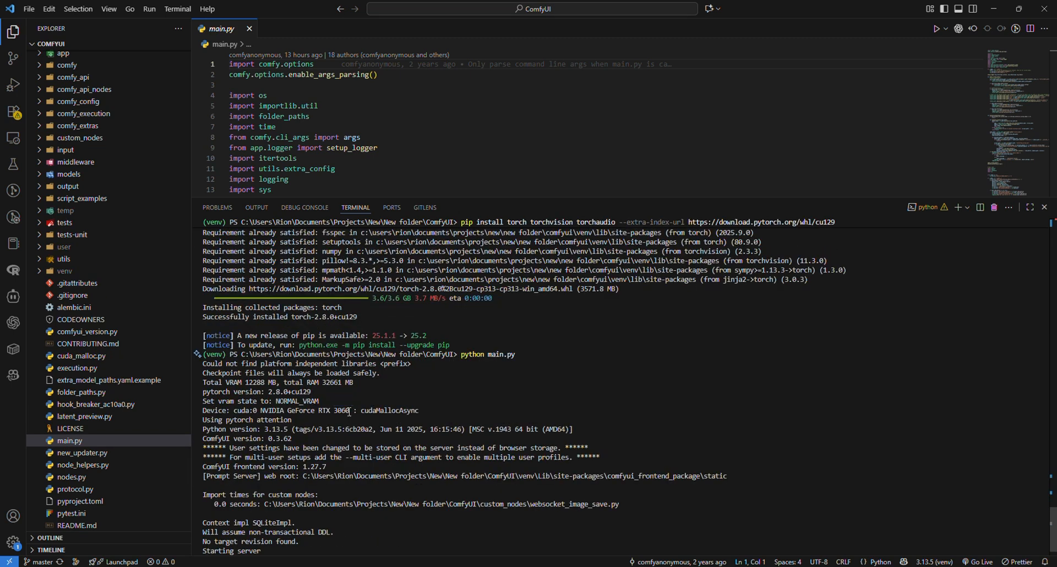
double_click(333, 410)
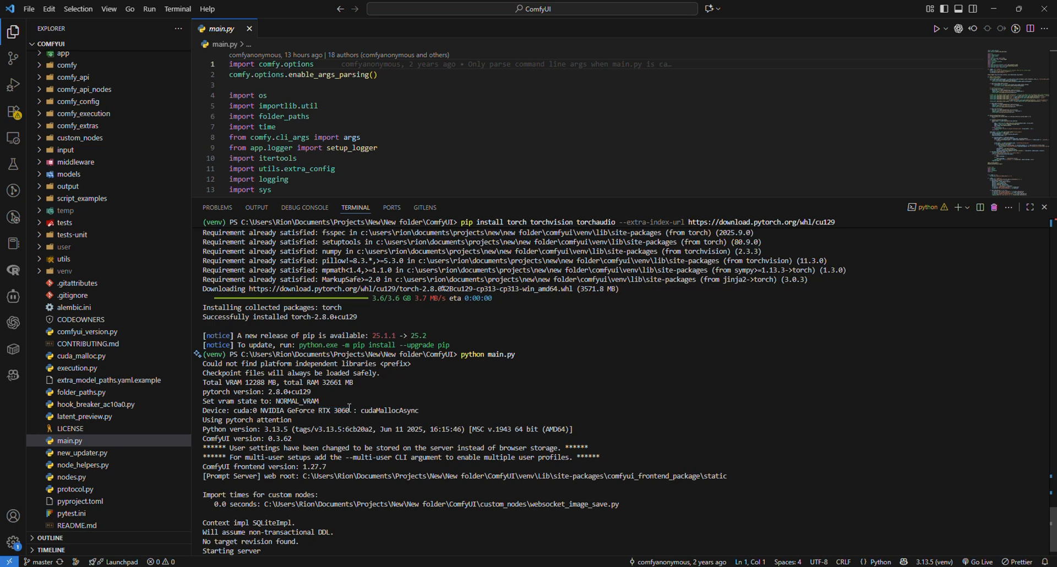
mouse_move(346, 421)
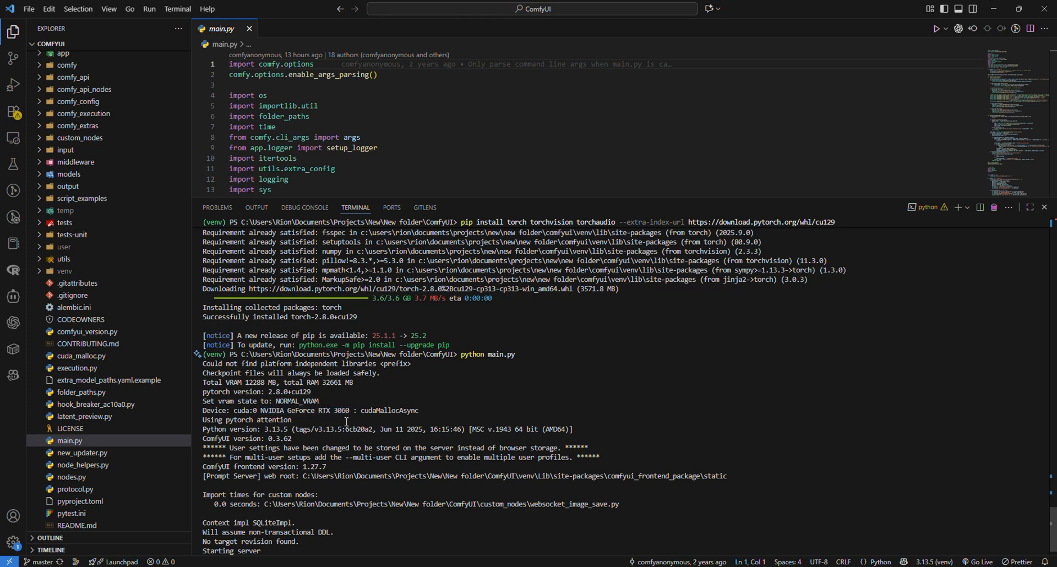
scroll("down", 3)
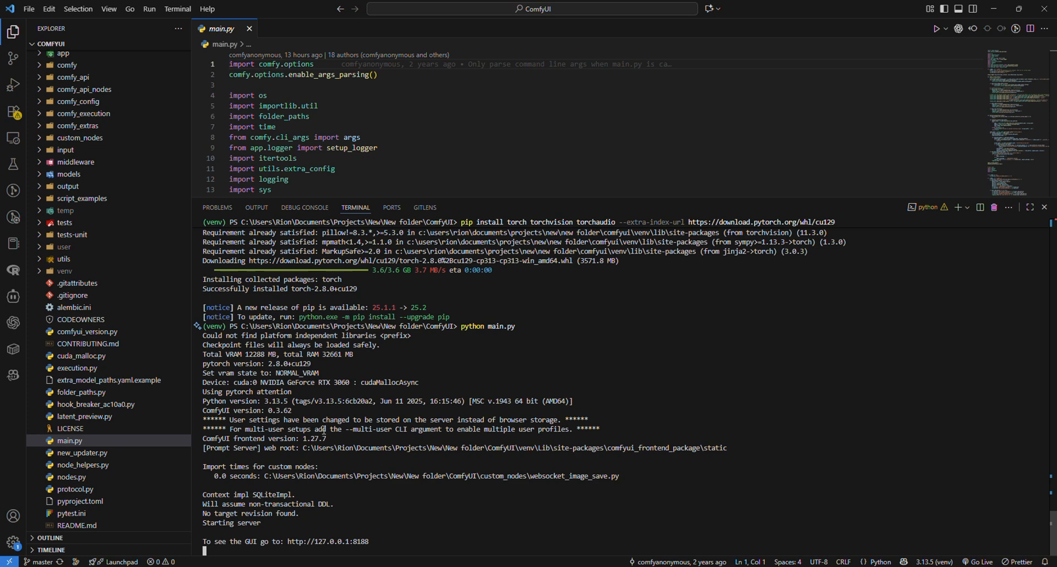
mouse_move(327, 542)
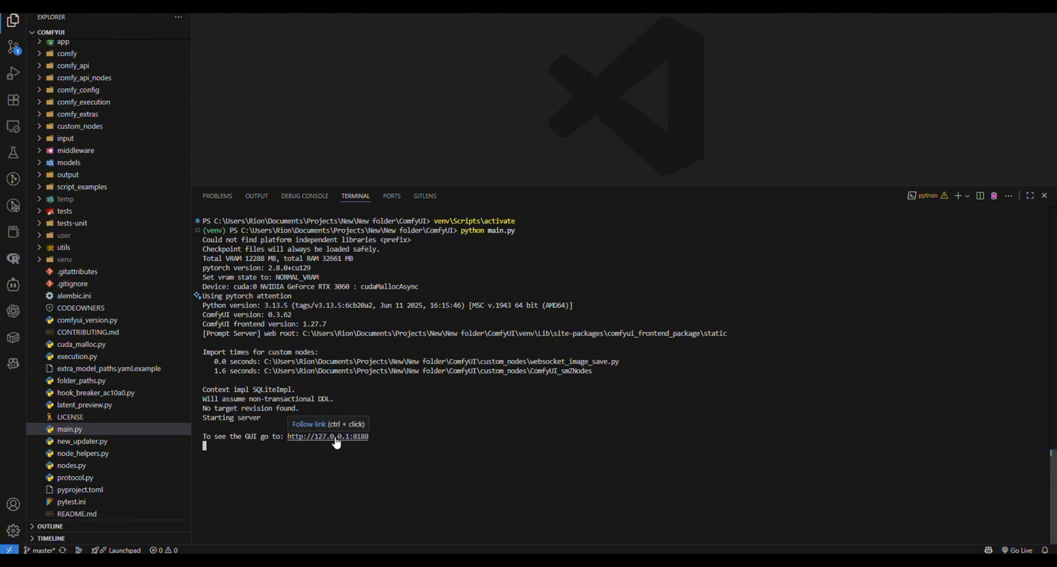
Open the local ComfyUI page, load epiCrealism, and view the glass-bottle image
left_click(327, 436)
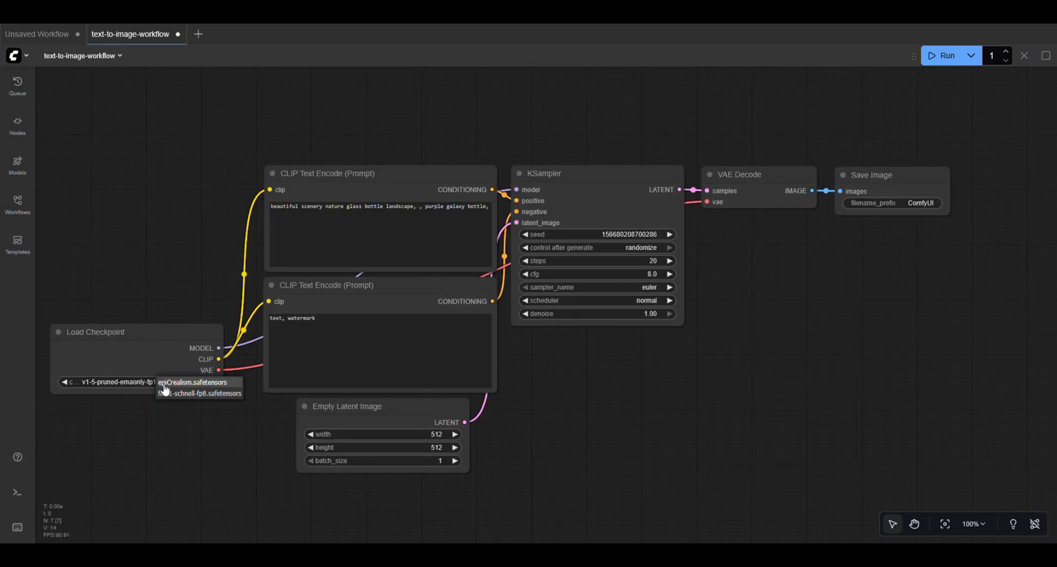
left_click(194, 382)
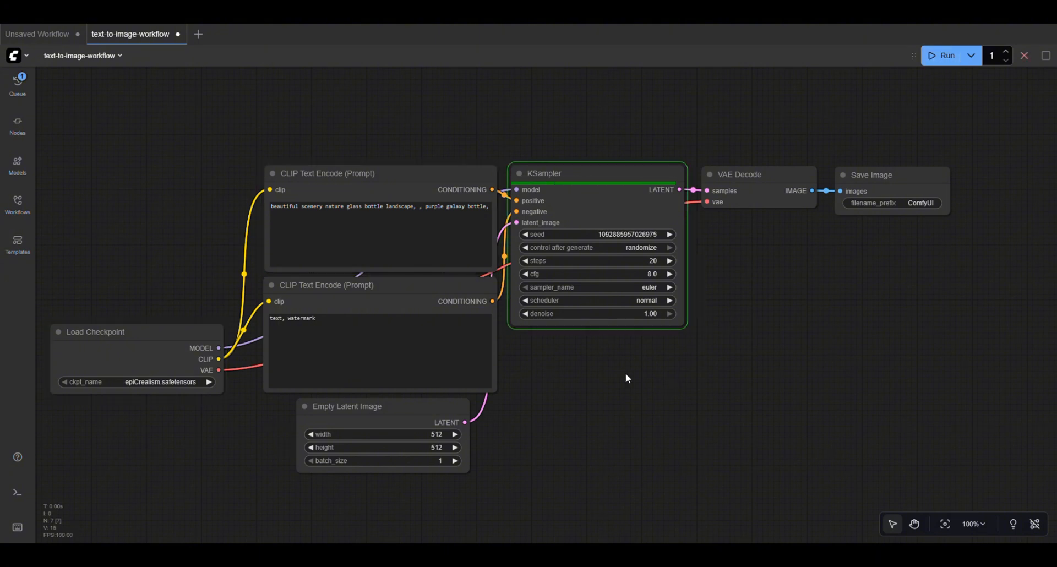
left_click(946, 55)
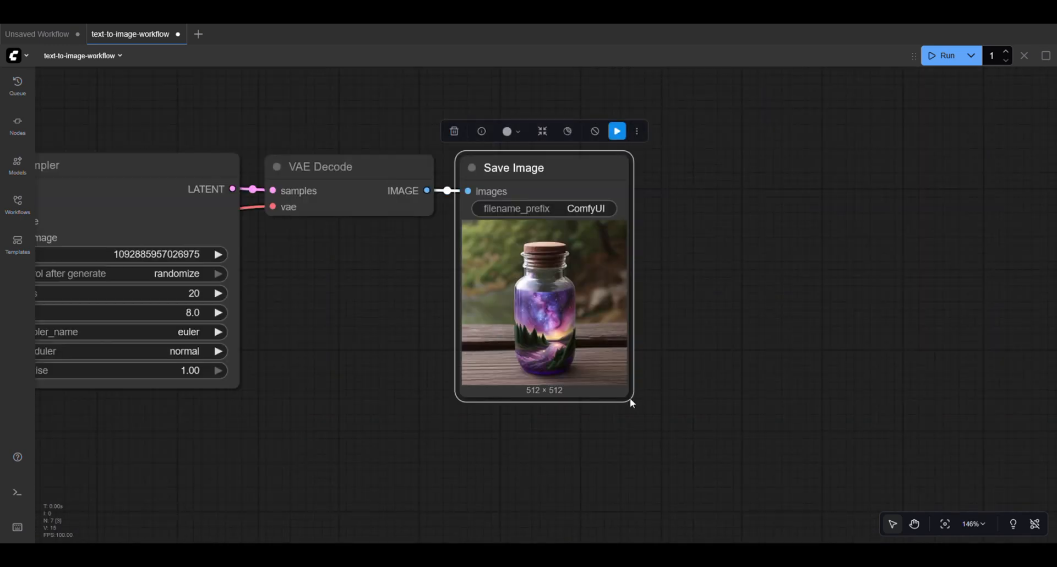
Run the cyberpunk sports-car prompt and view the result in Preview Image
scroll("down", 3)
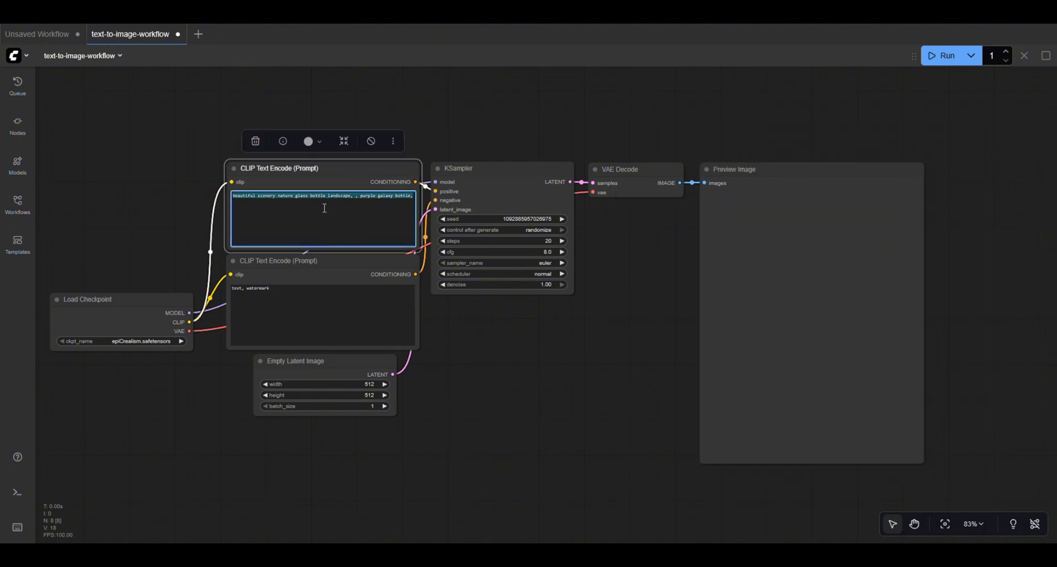
left_click(947, 56)
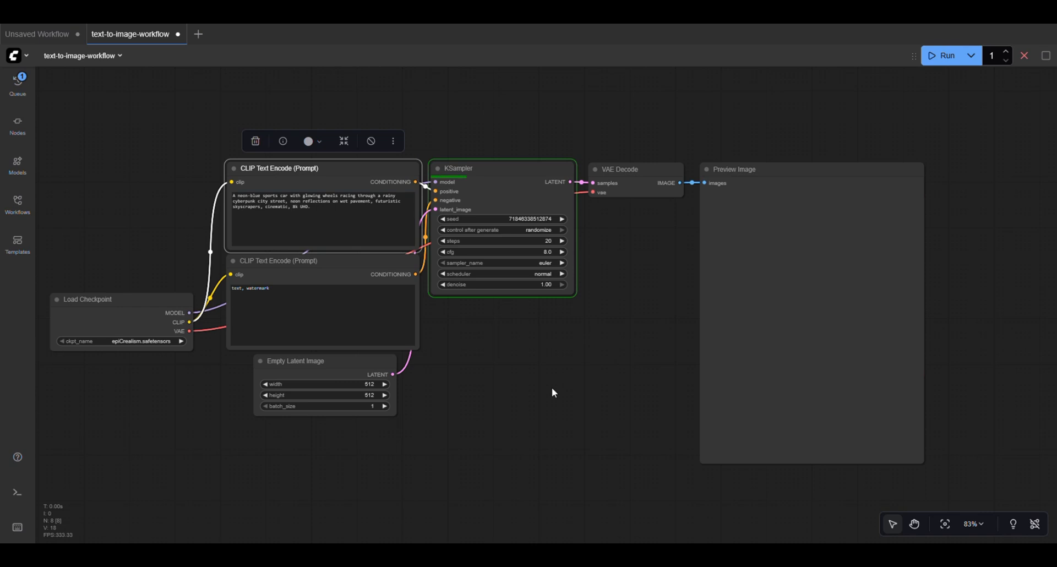
left_click(946, 55)
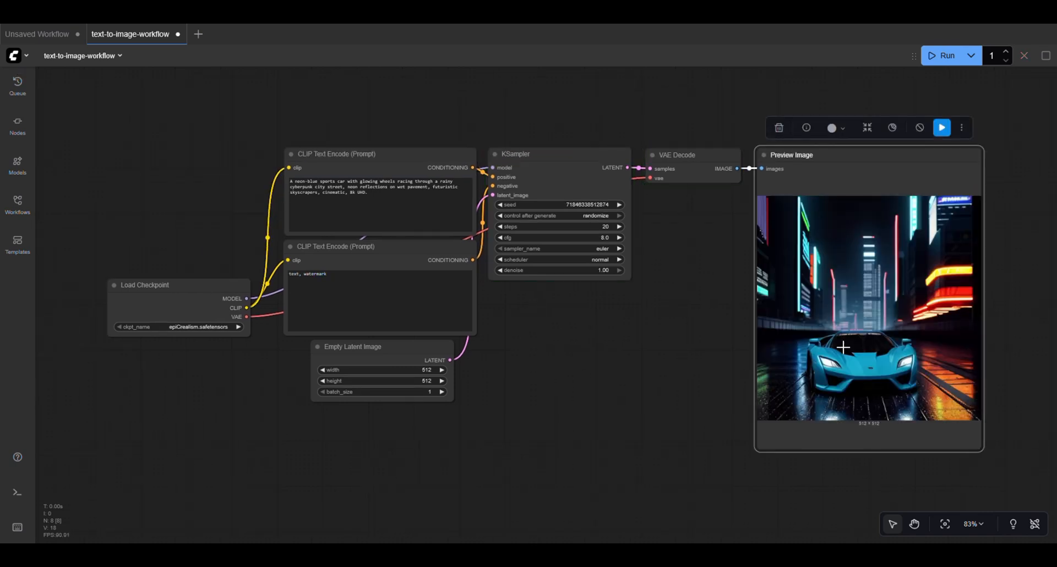